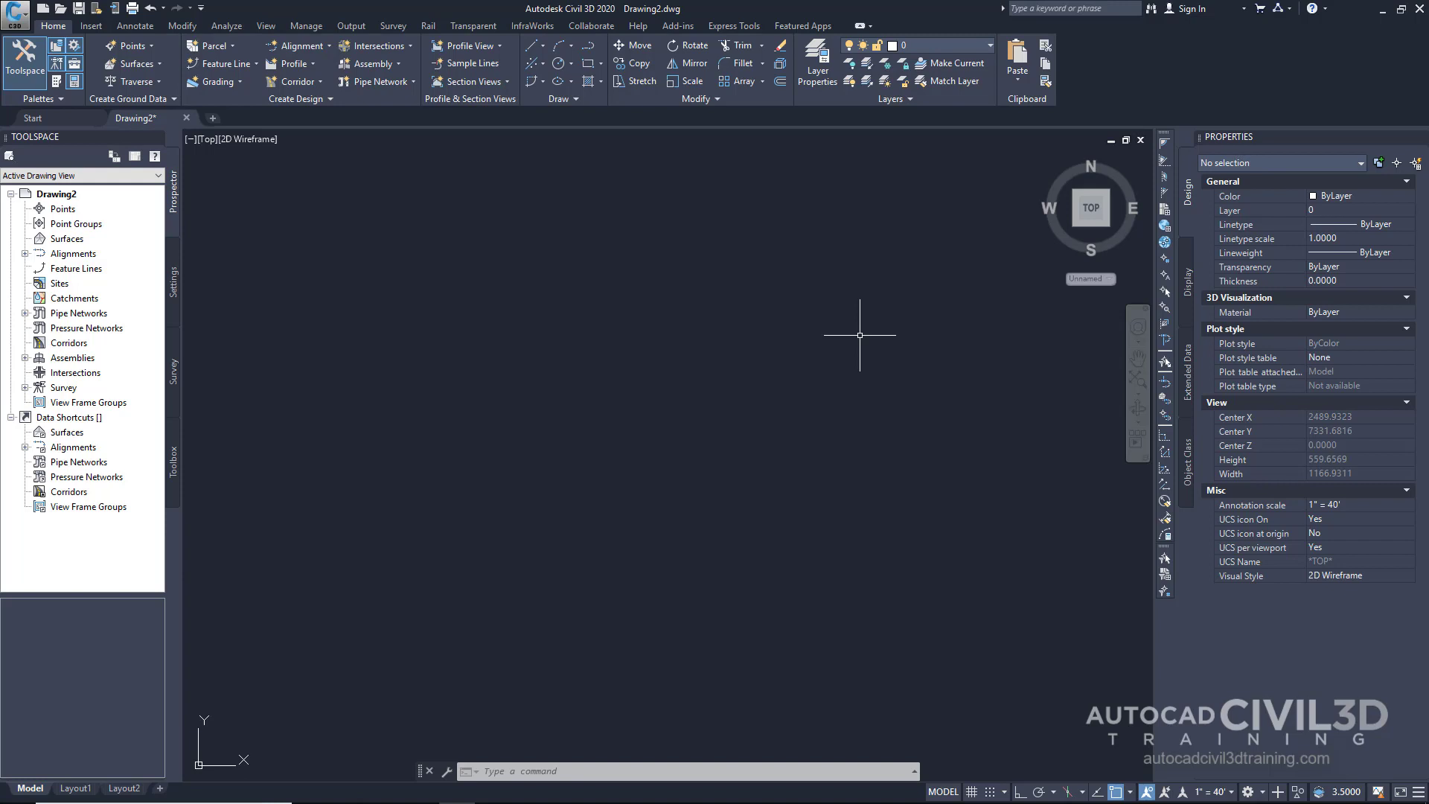
{"action": "mouse_move", "coordinate": [618, 354]}
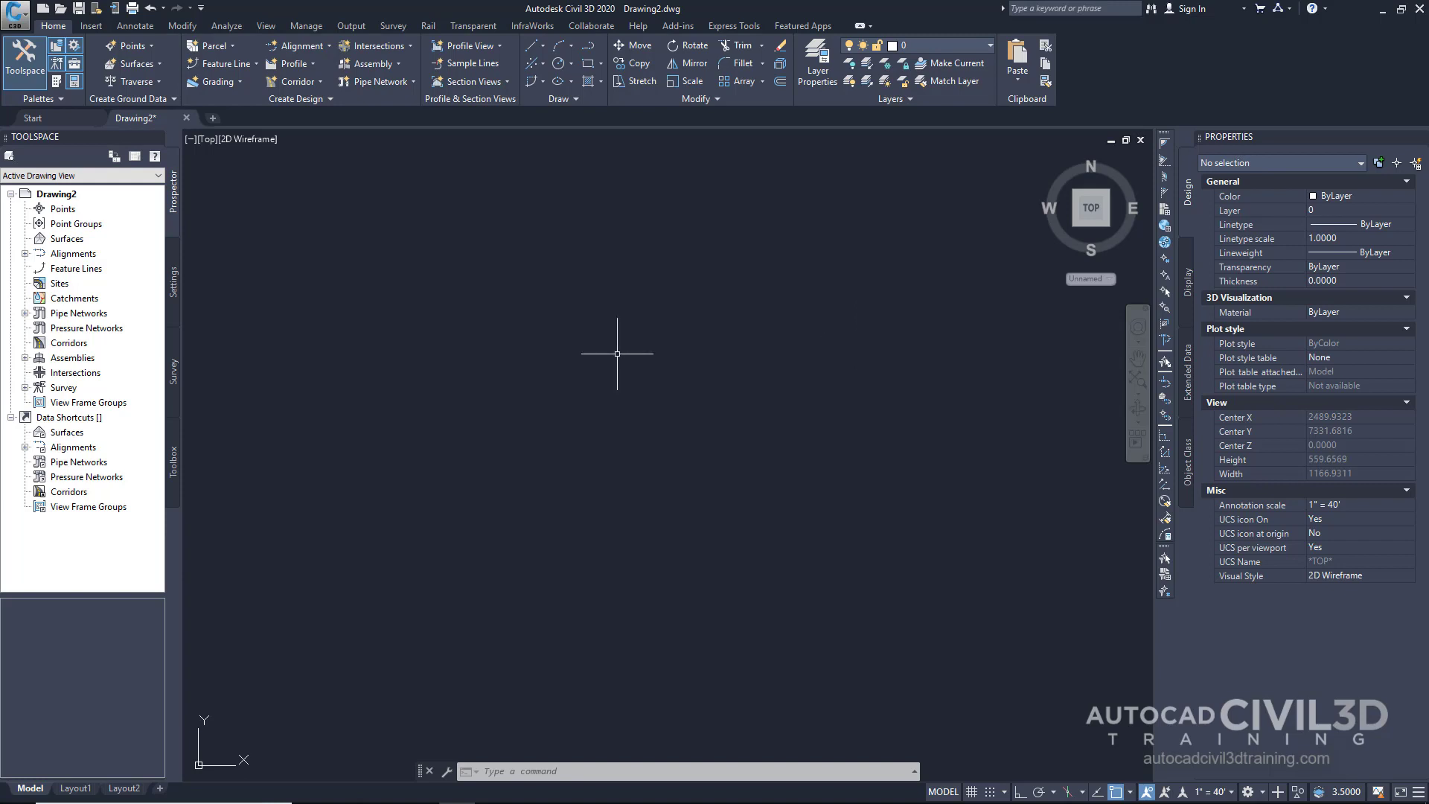
{"action": "mouse_move", "coordinate": [157, 371]}
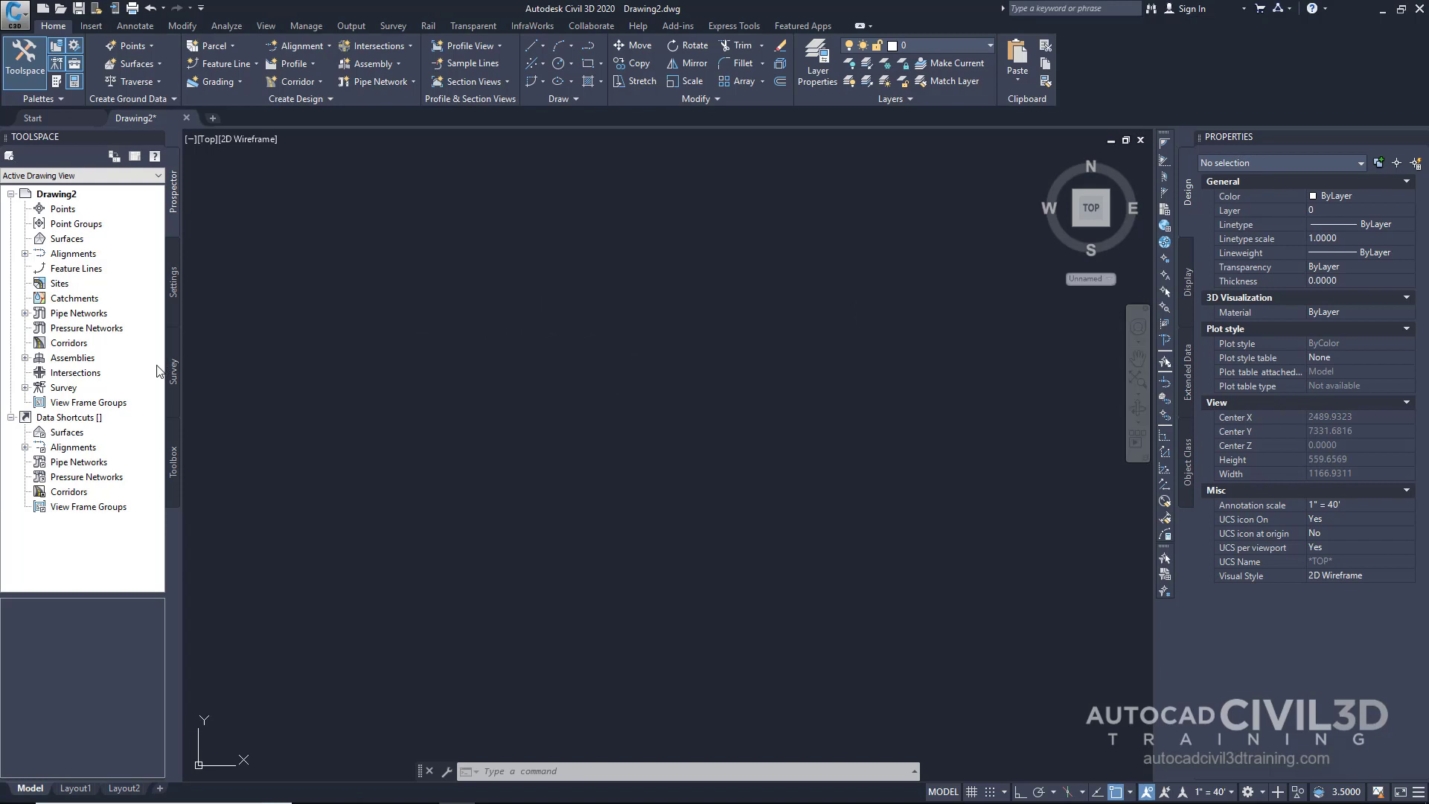
- Show the Survey tab and expand Equipment Databases to reveal the Sample database
{"action": "left_click", "coordinate": [175, 369]}
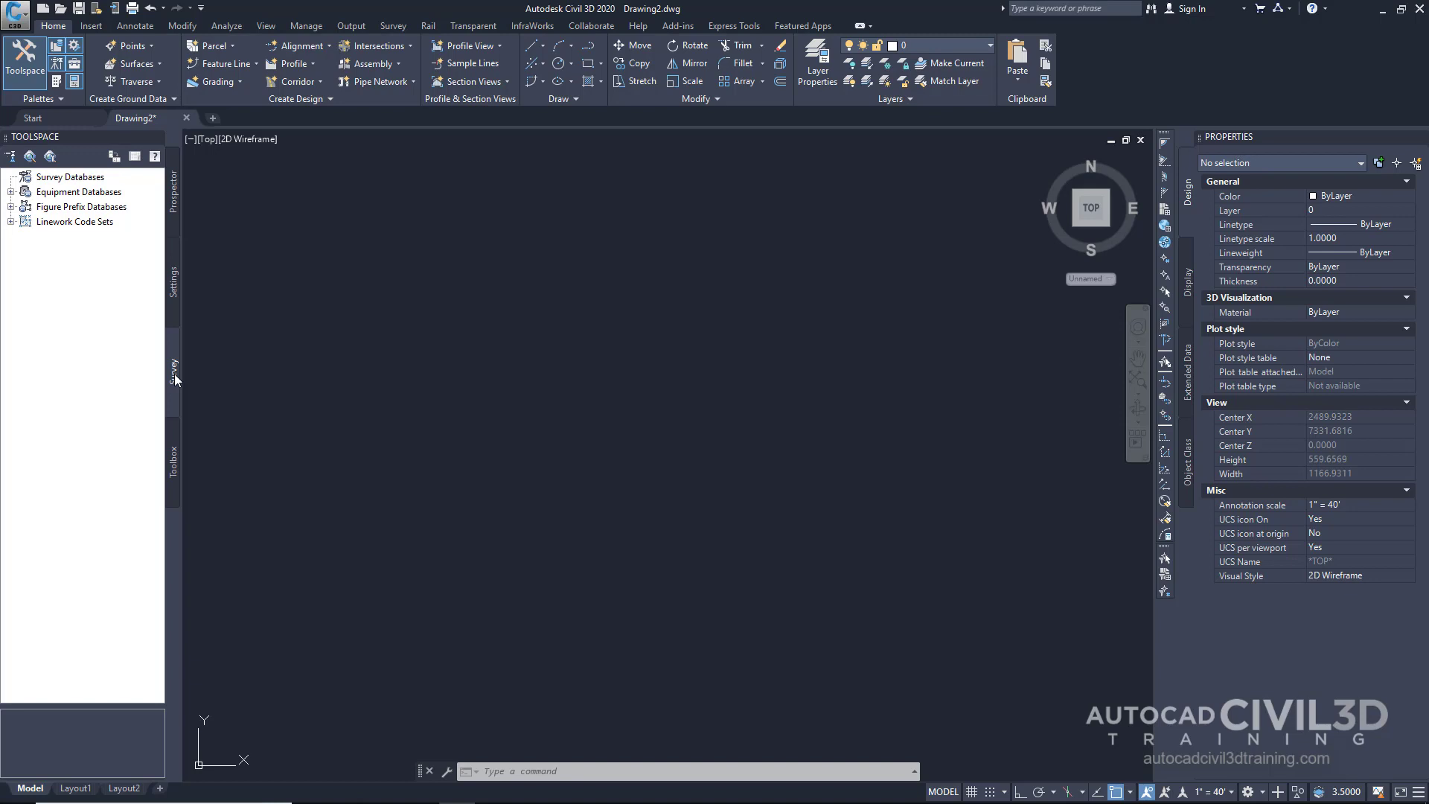
{"action": "mouse_move", "coordinate": [107, 211]}
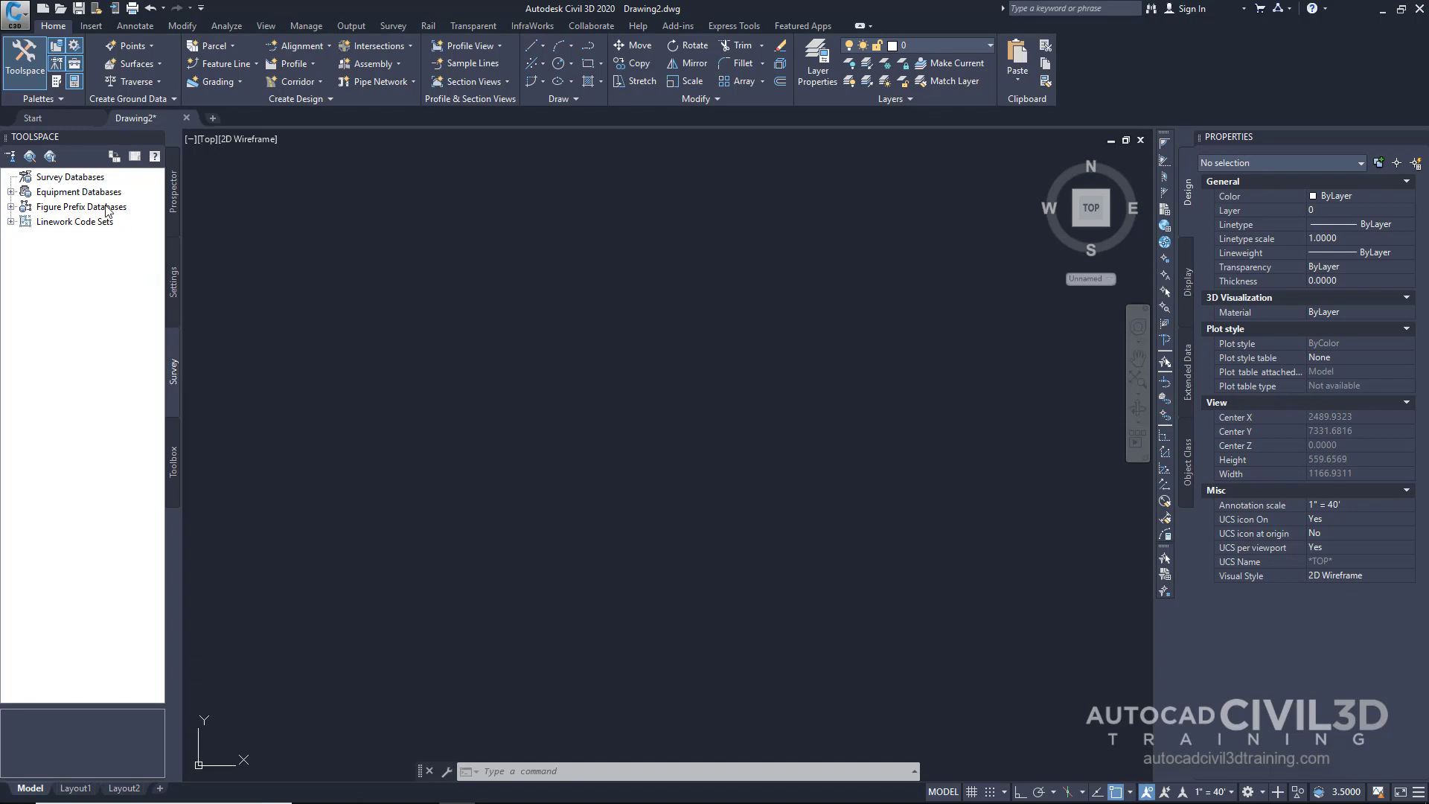
{"action": "left_click", "coordinate": [9, 192]}
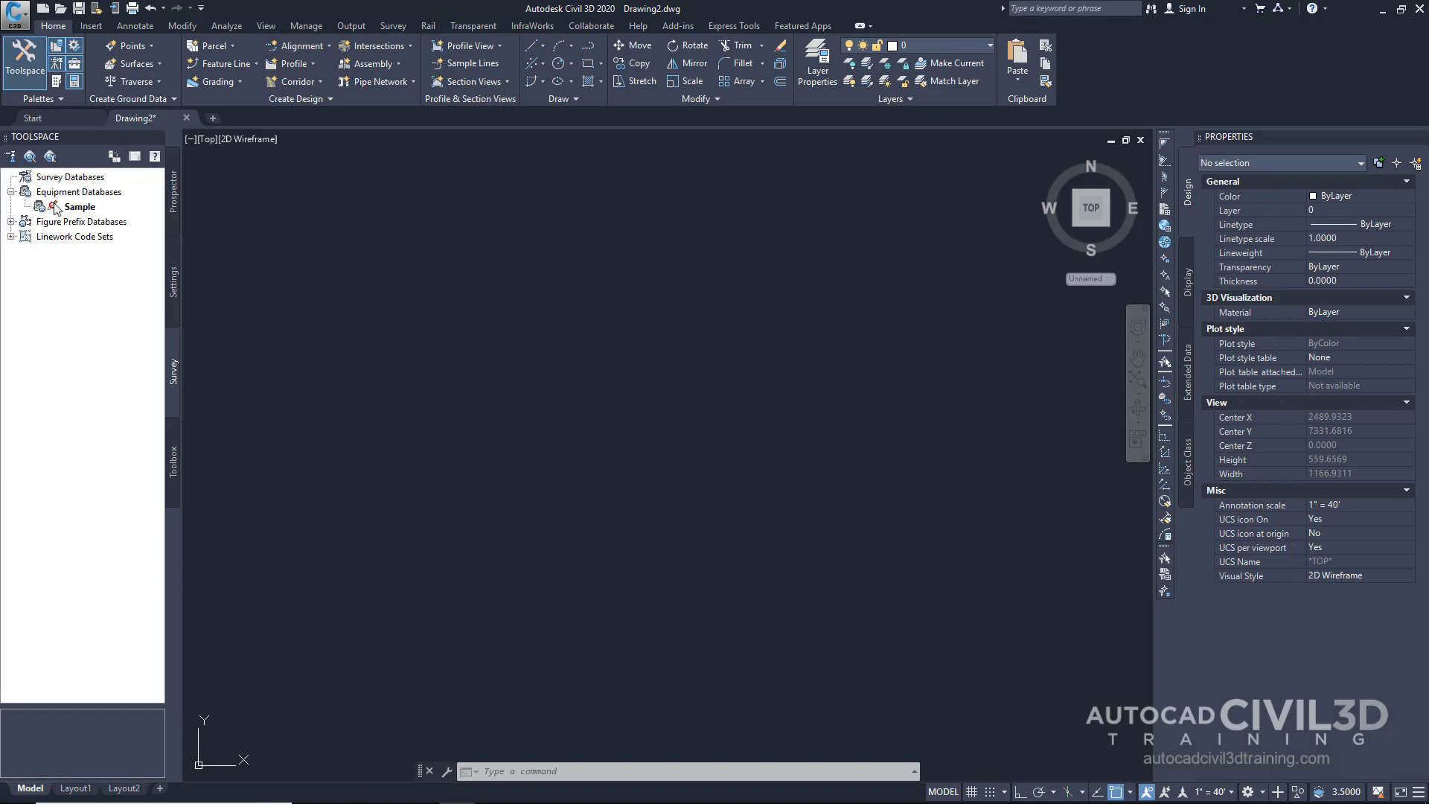
- Open Manage Equipment Database for Sample and scroll through its units, angle and EDM settings
{"action": "right_click", "coordinate": [80, 206]}
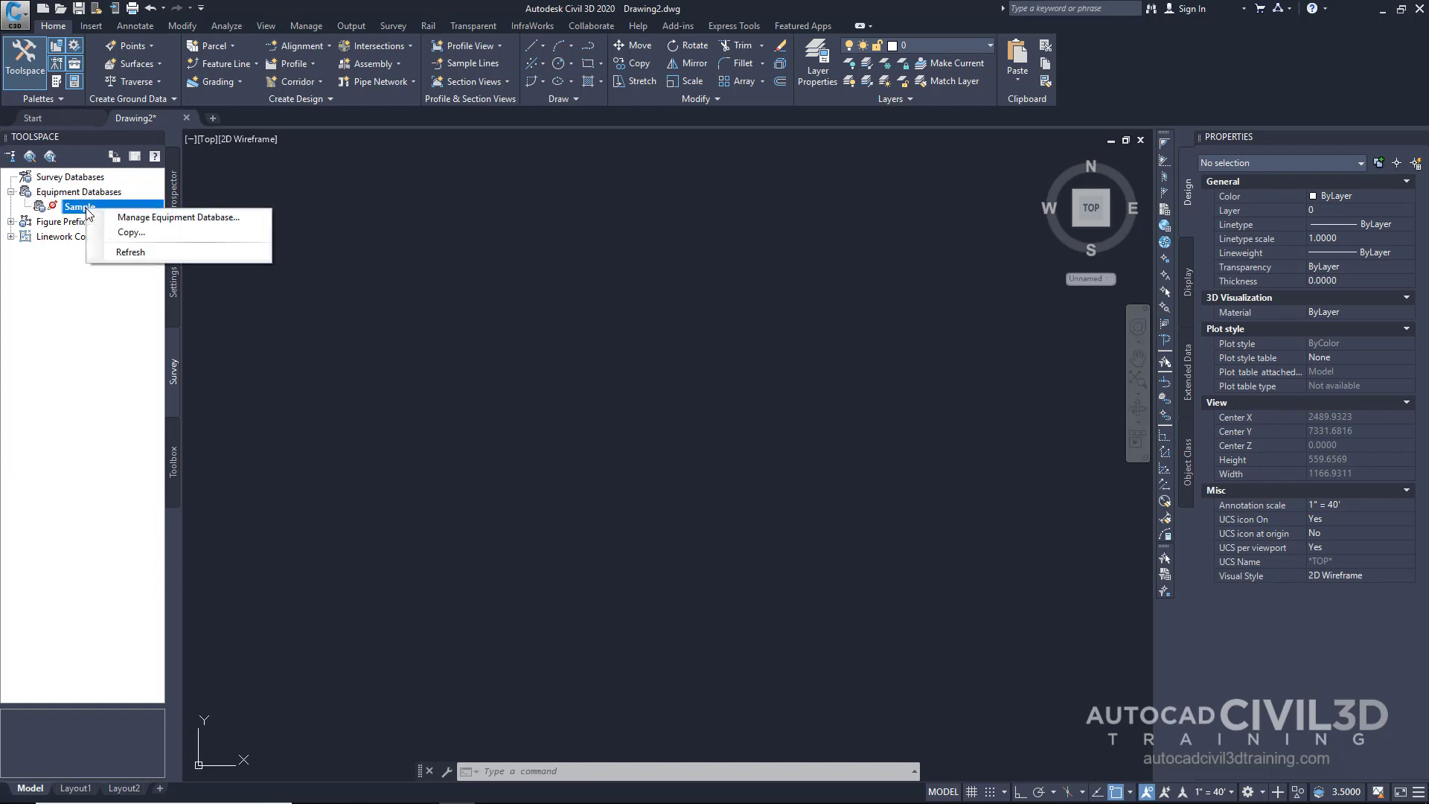
{"action": "mouse_move", "coordinate": [178, 217]}
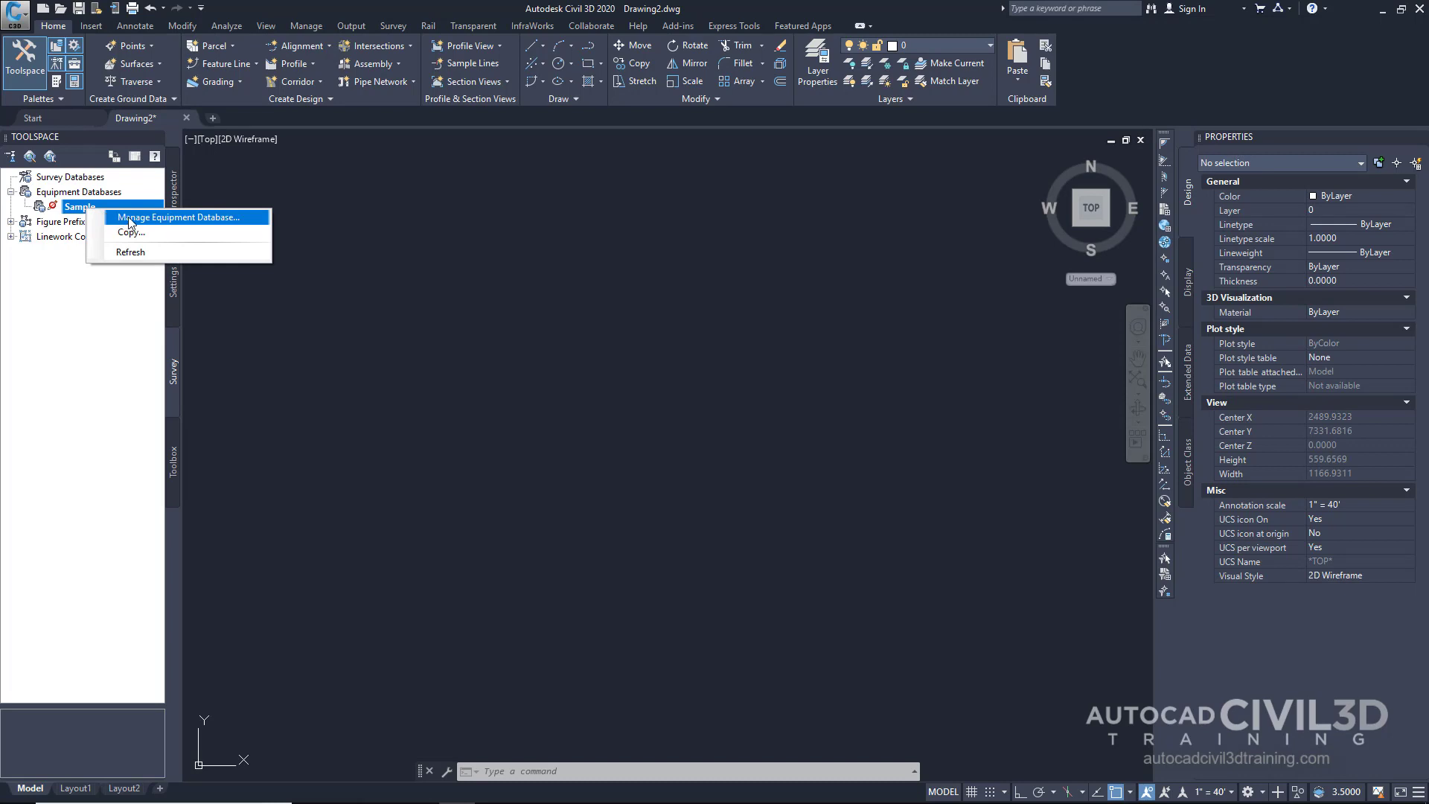
{"action": "left_click", "coordinate": [179, 216]}
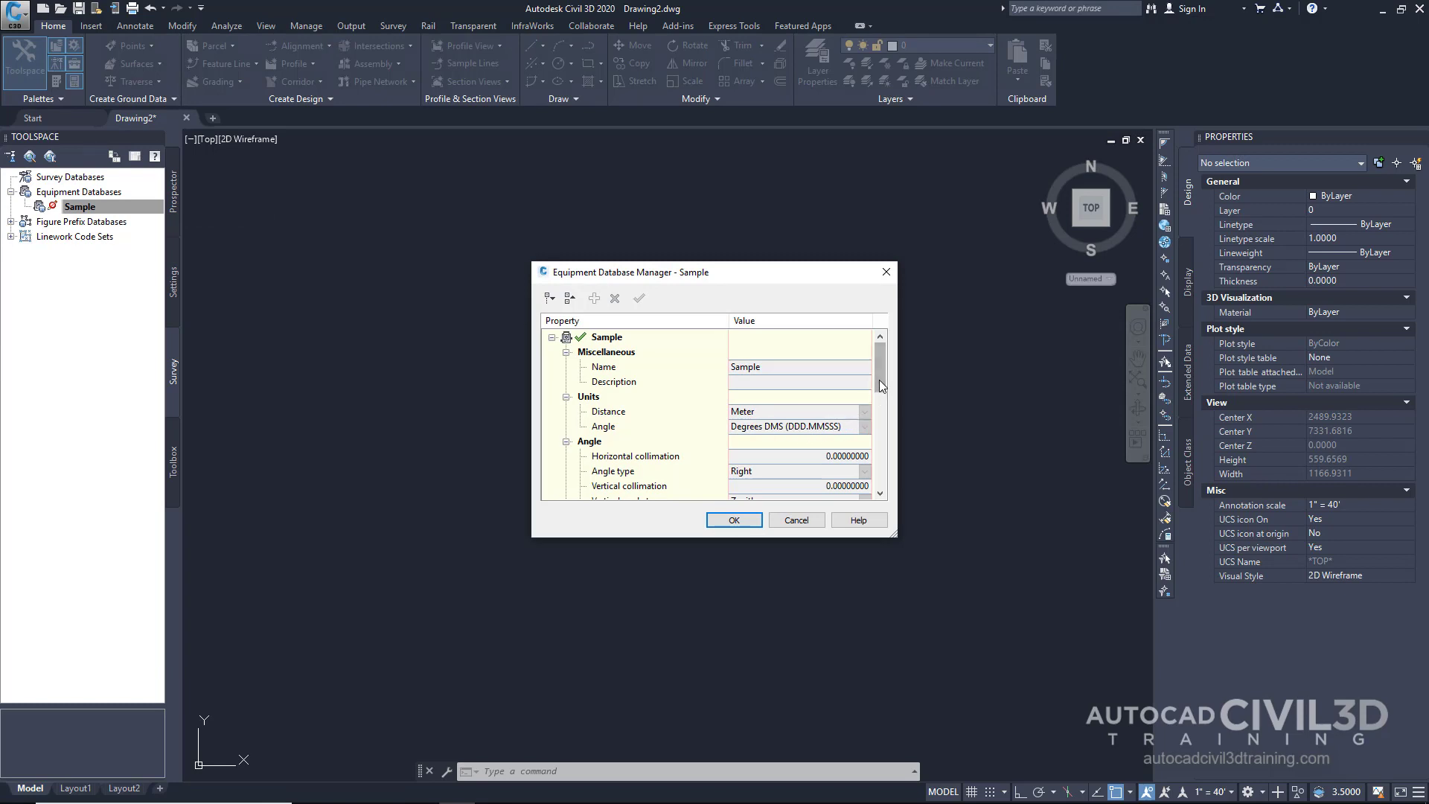
{"action": "scroll", "scroll_direction": "down", "scroll_amount": 3}
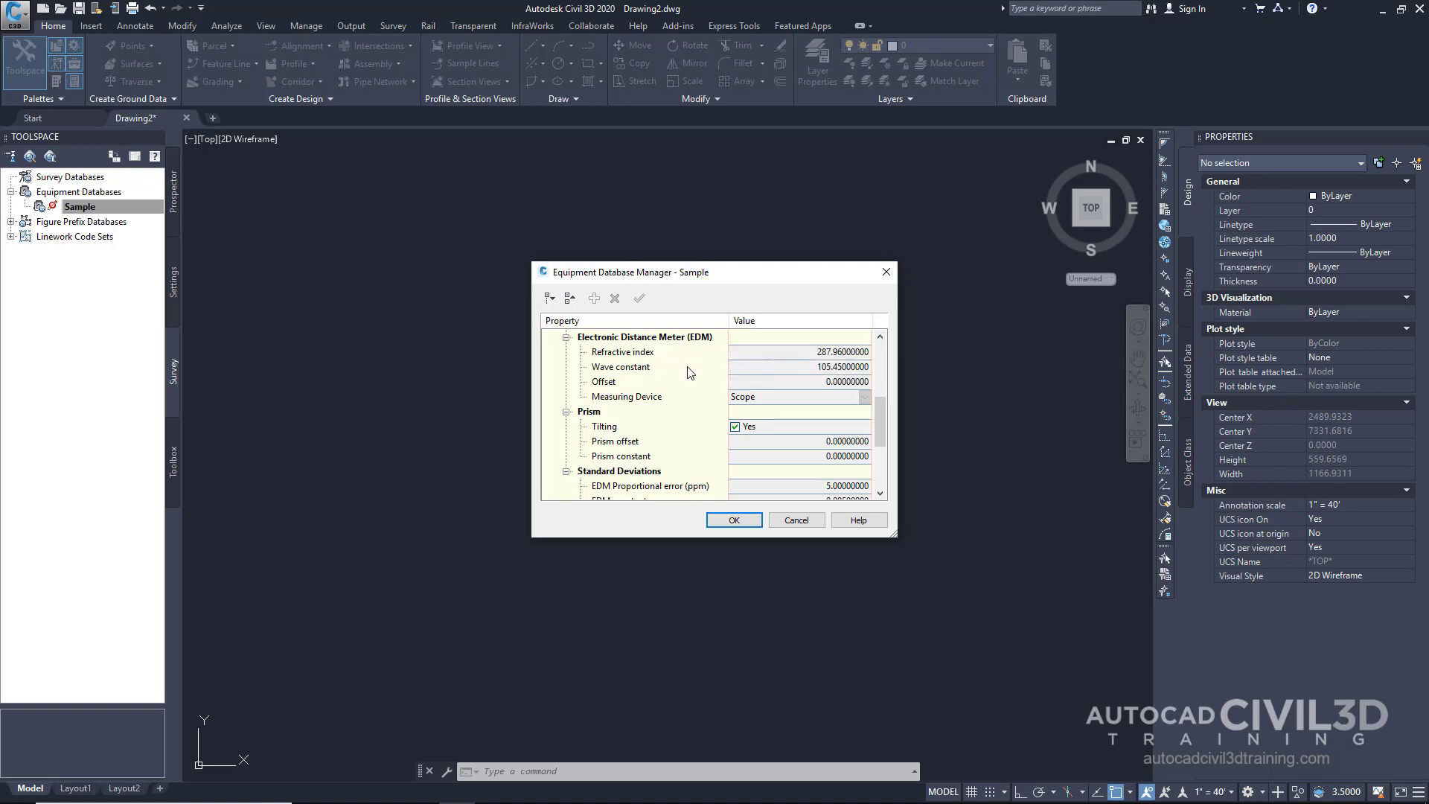
{"action": "mouse_move", "coordinate": [637, 451]}
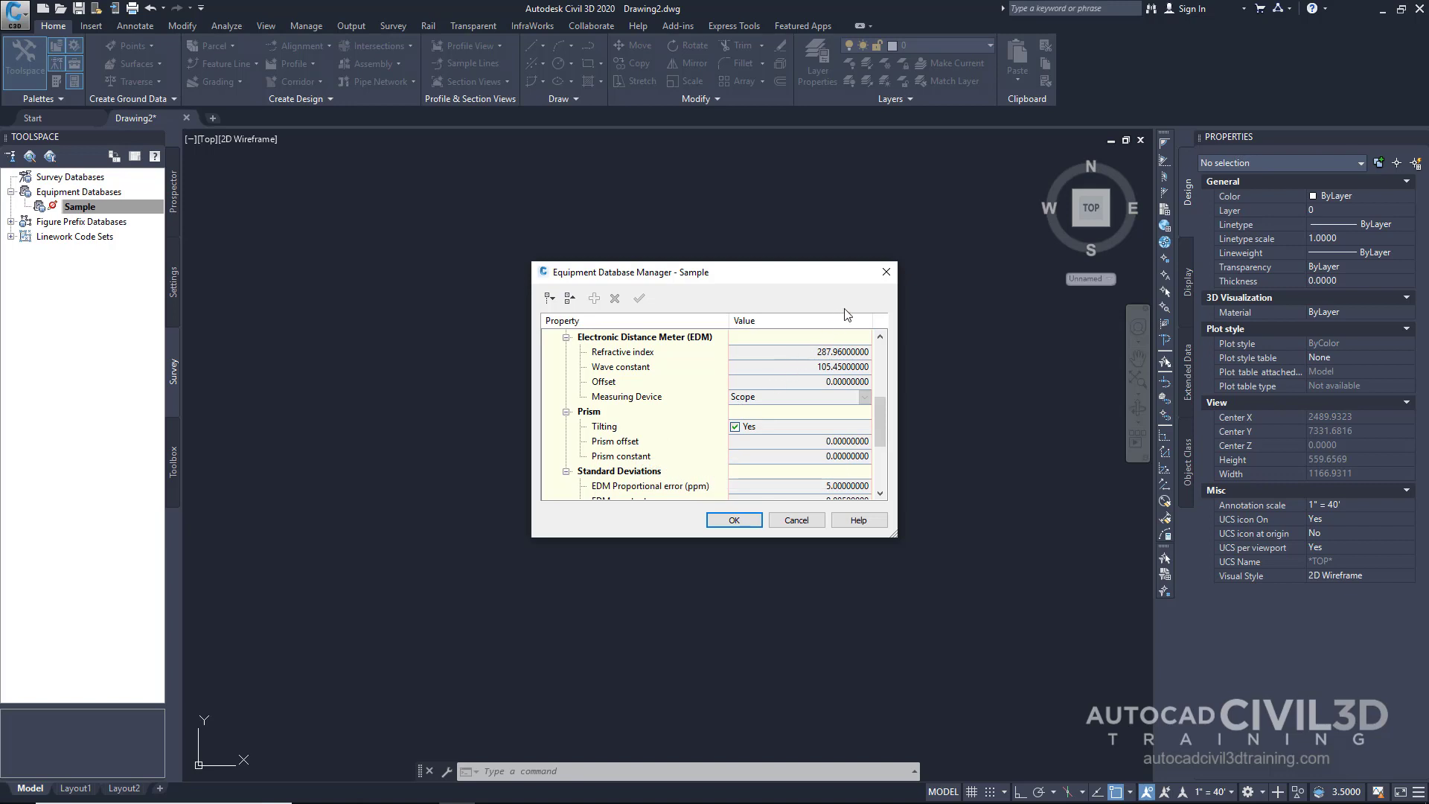
- Close the Sample Equipment Database Manager
{"action": "left_click", "coordinate": [733, 520]}
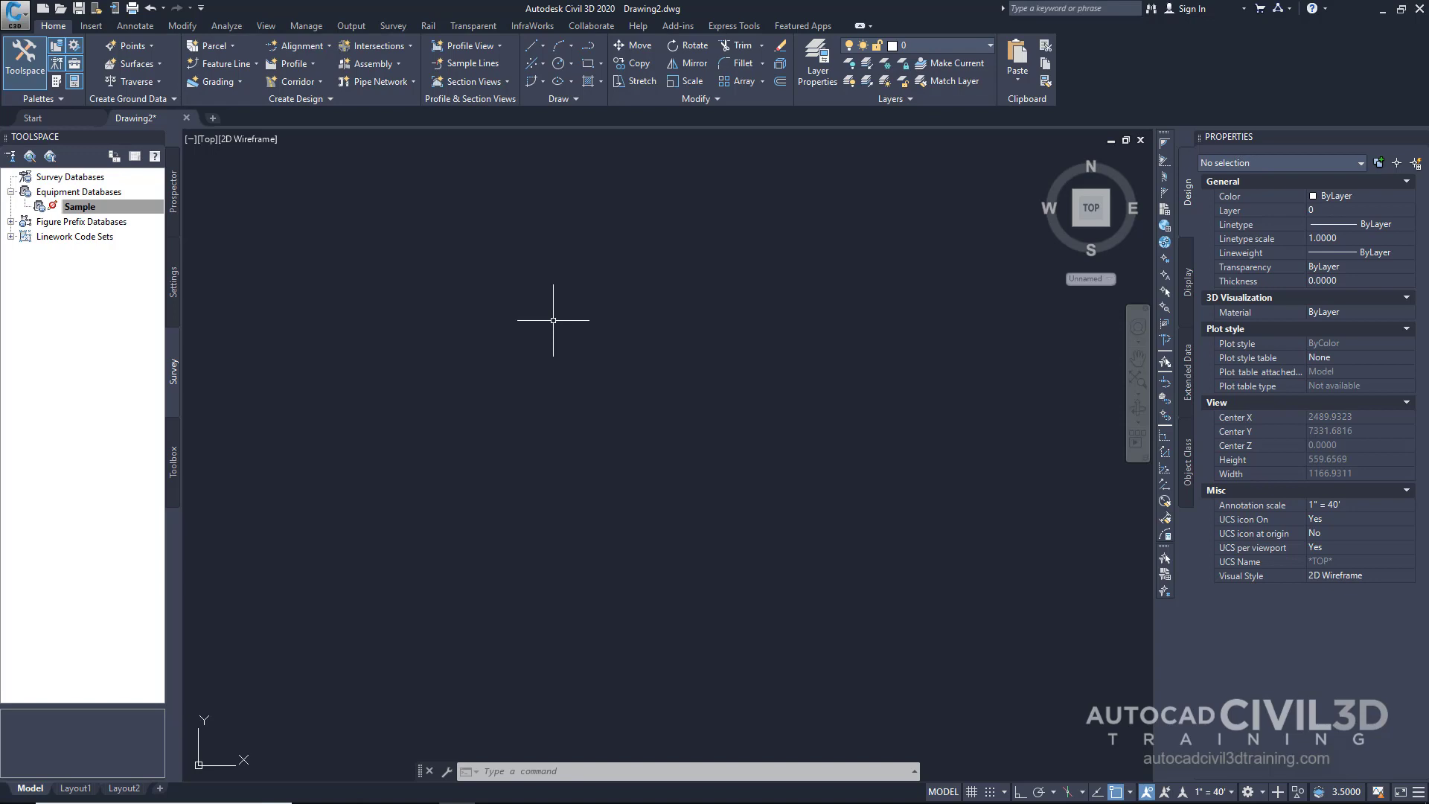
{"action": "mouse_move", "coordinate": [274, 305]}
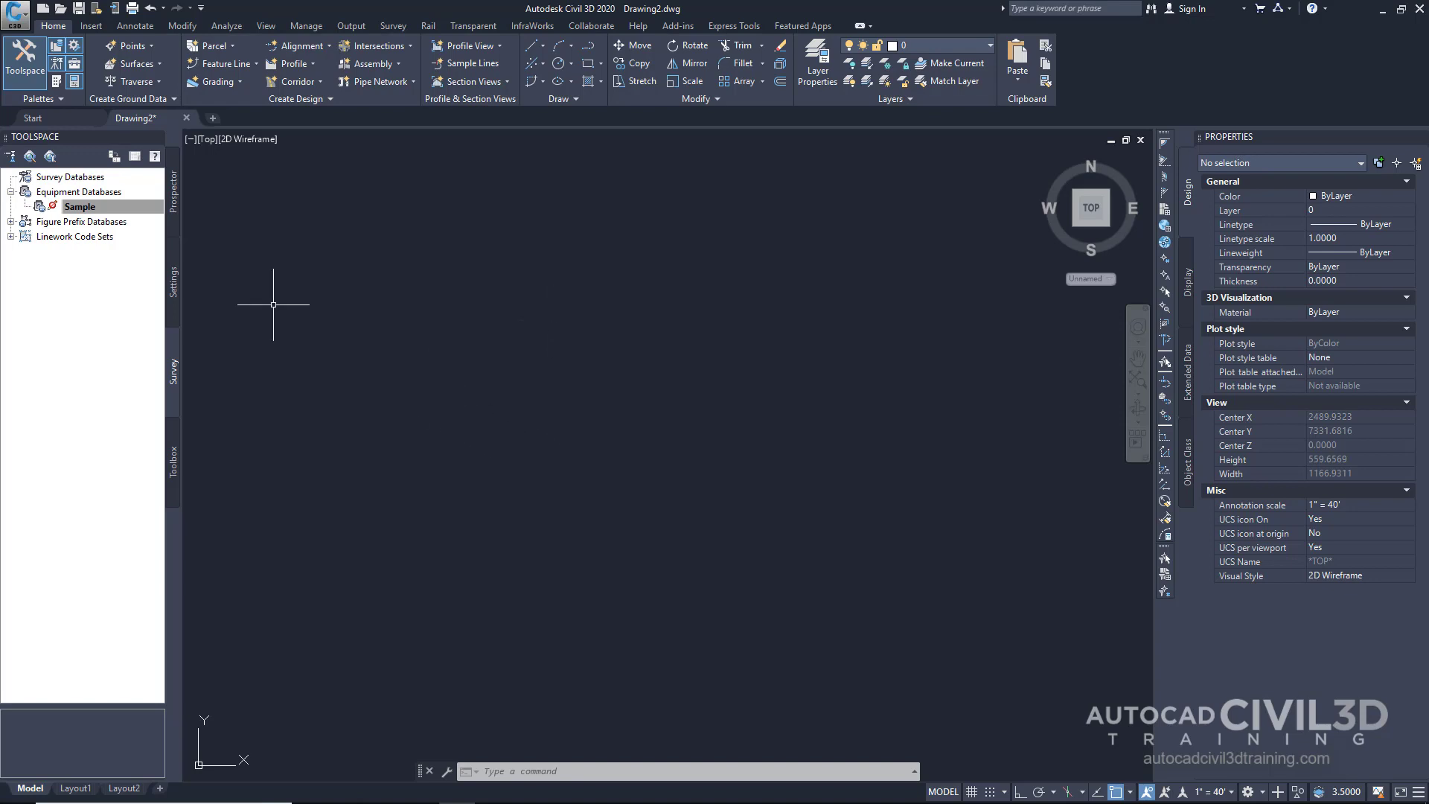
{"action": "mouse_move", "coordinate": [78, 221]}
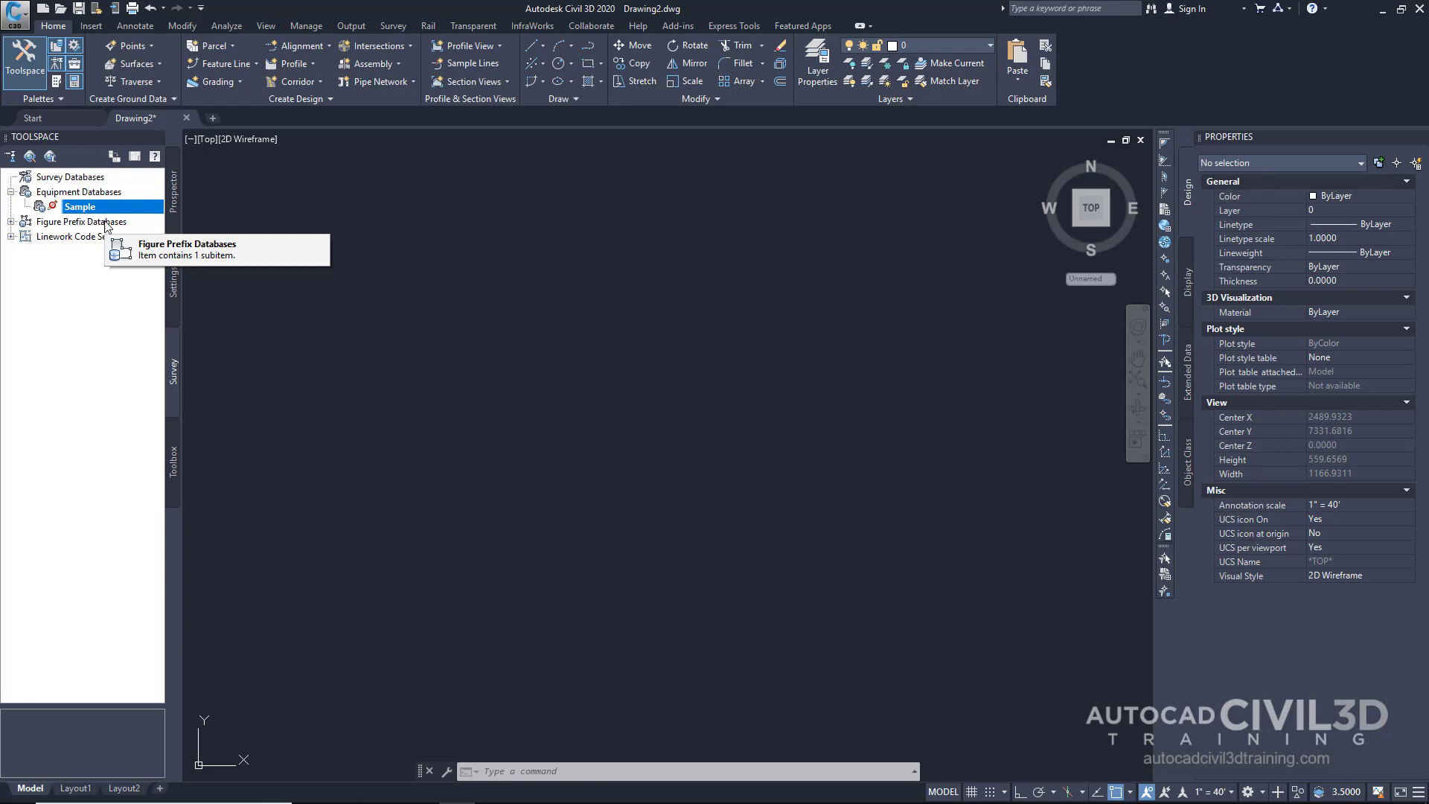
{"action": "mouse_move", "coordinate": [79, 222]}
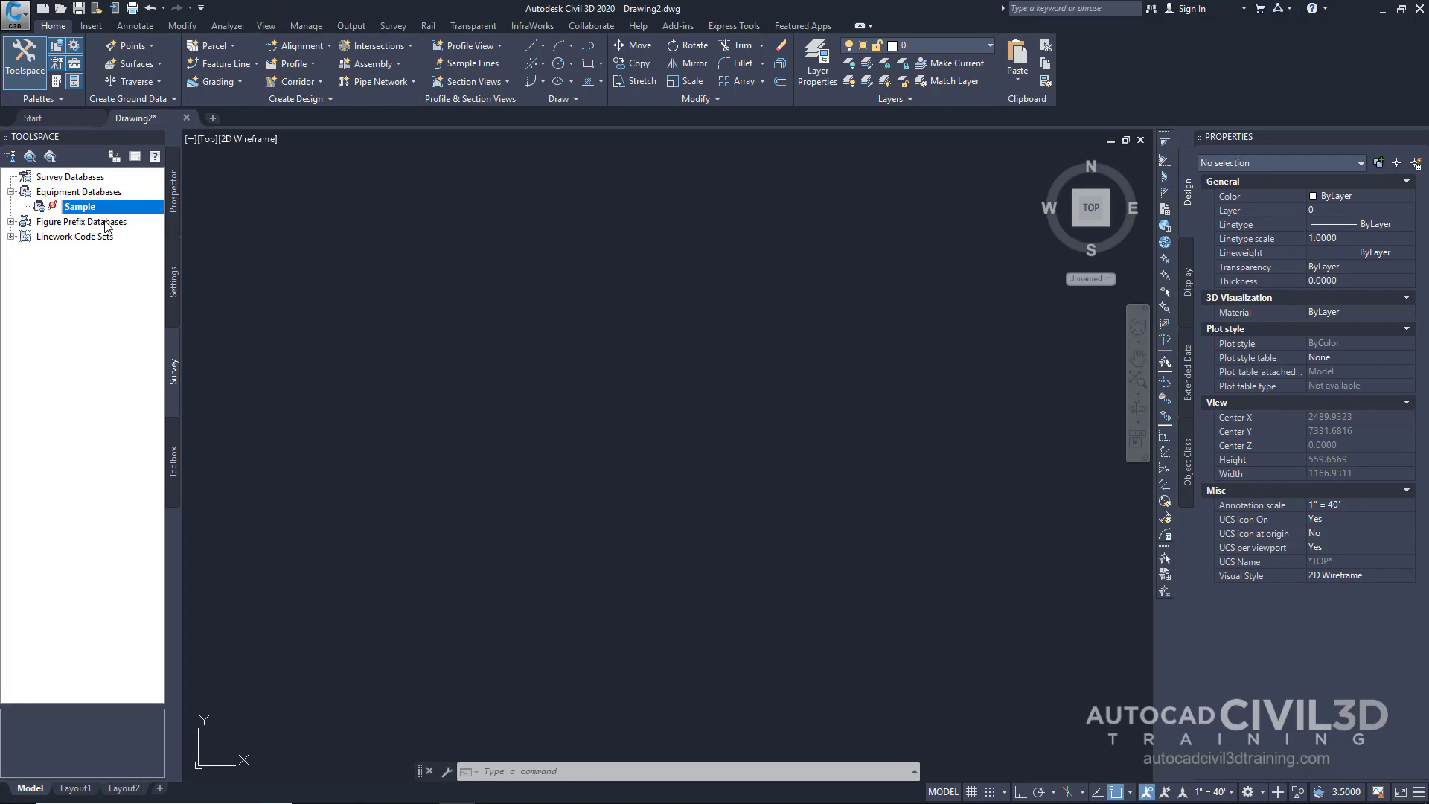
{"action": "mouse_move", "coordinate": [76, 236]}
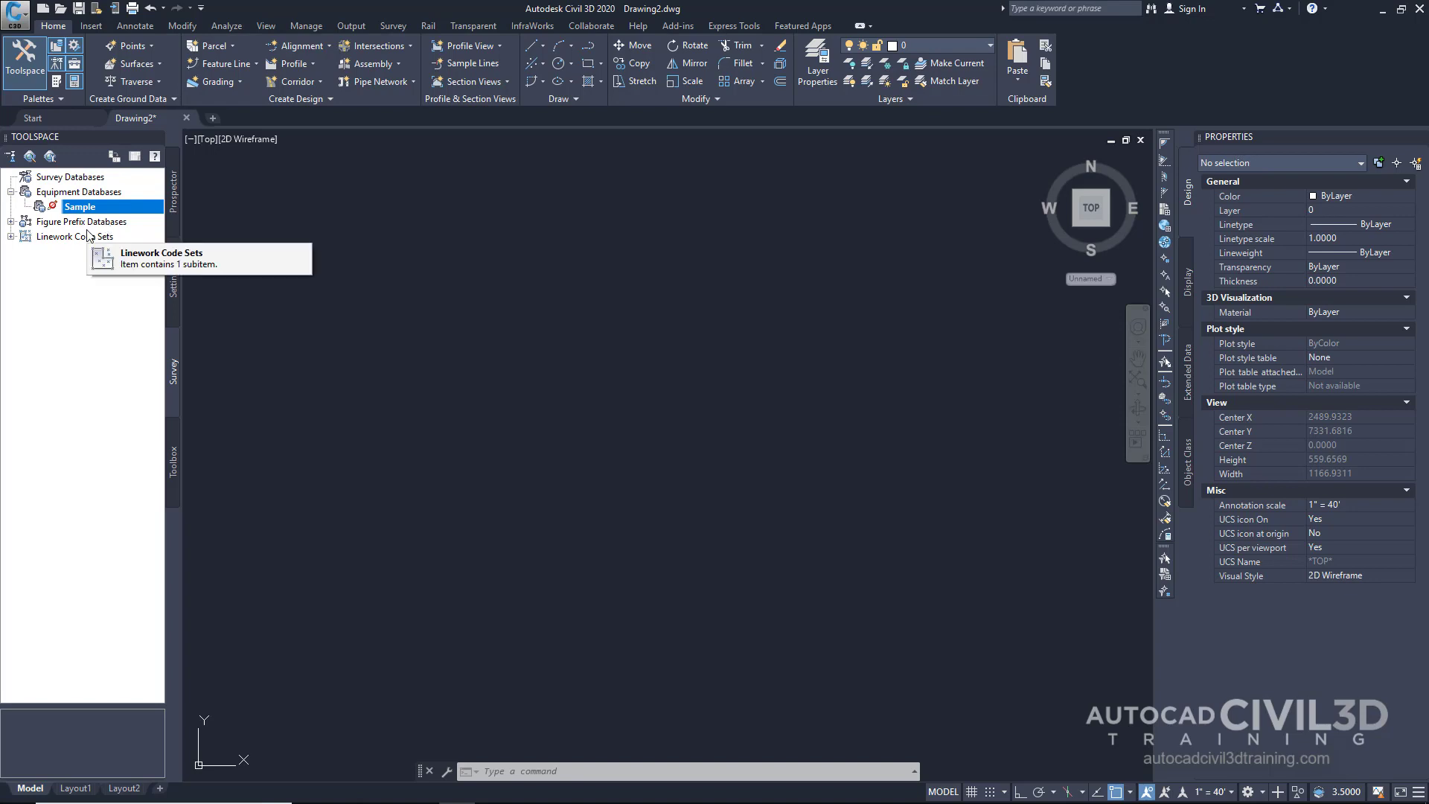
{"action": "mouse_move", "coordinate": [88, 236]}
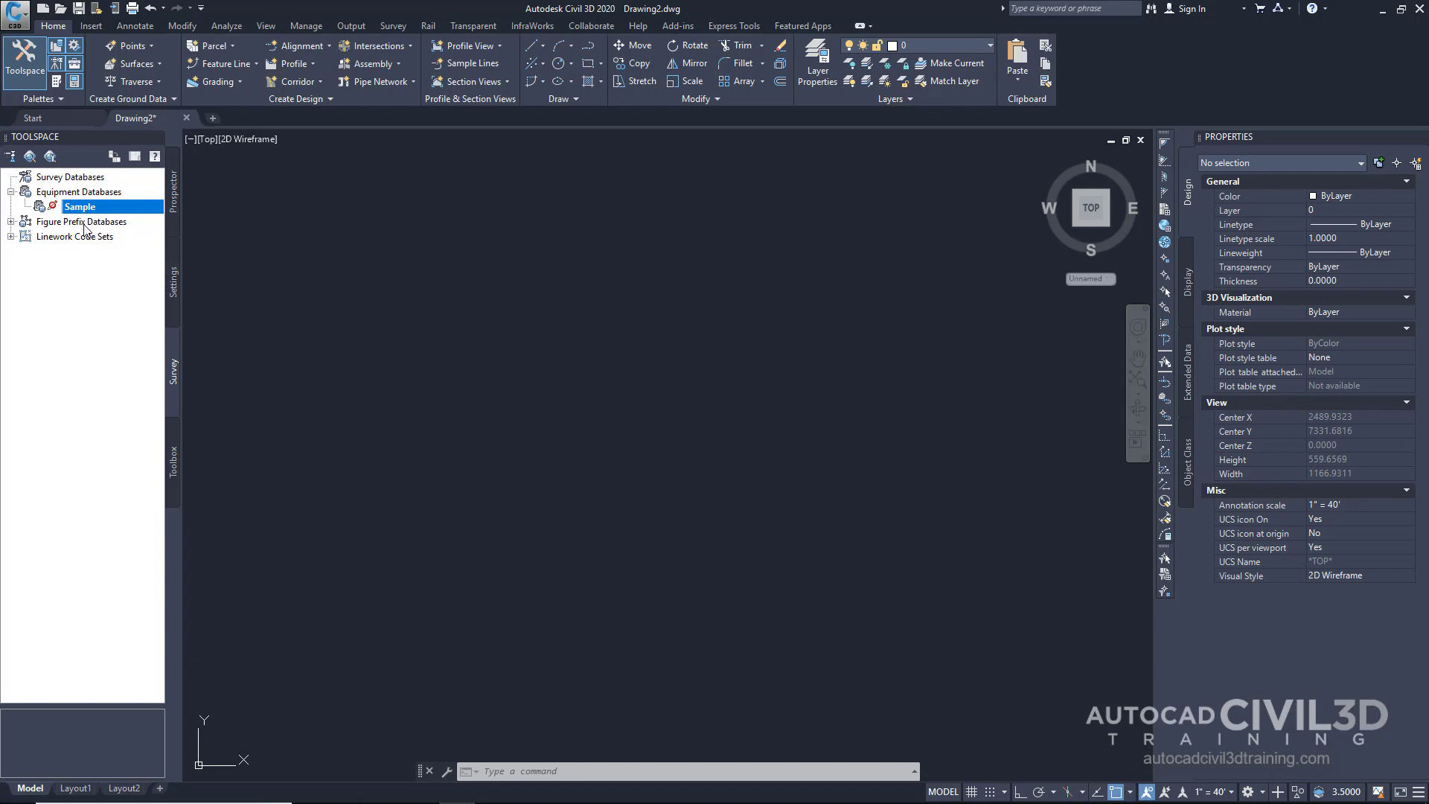
{"action": "mouse_move", "coordinate": [50, 235]}
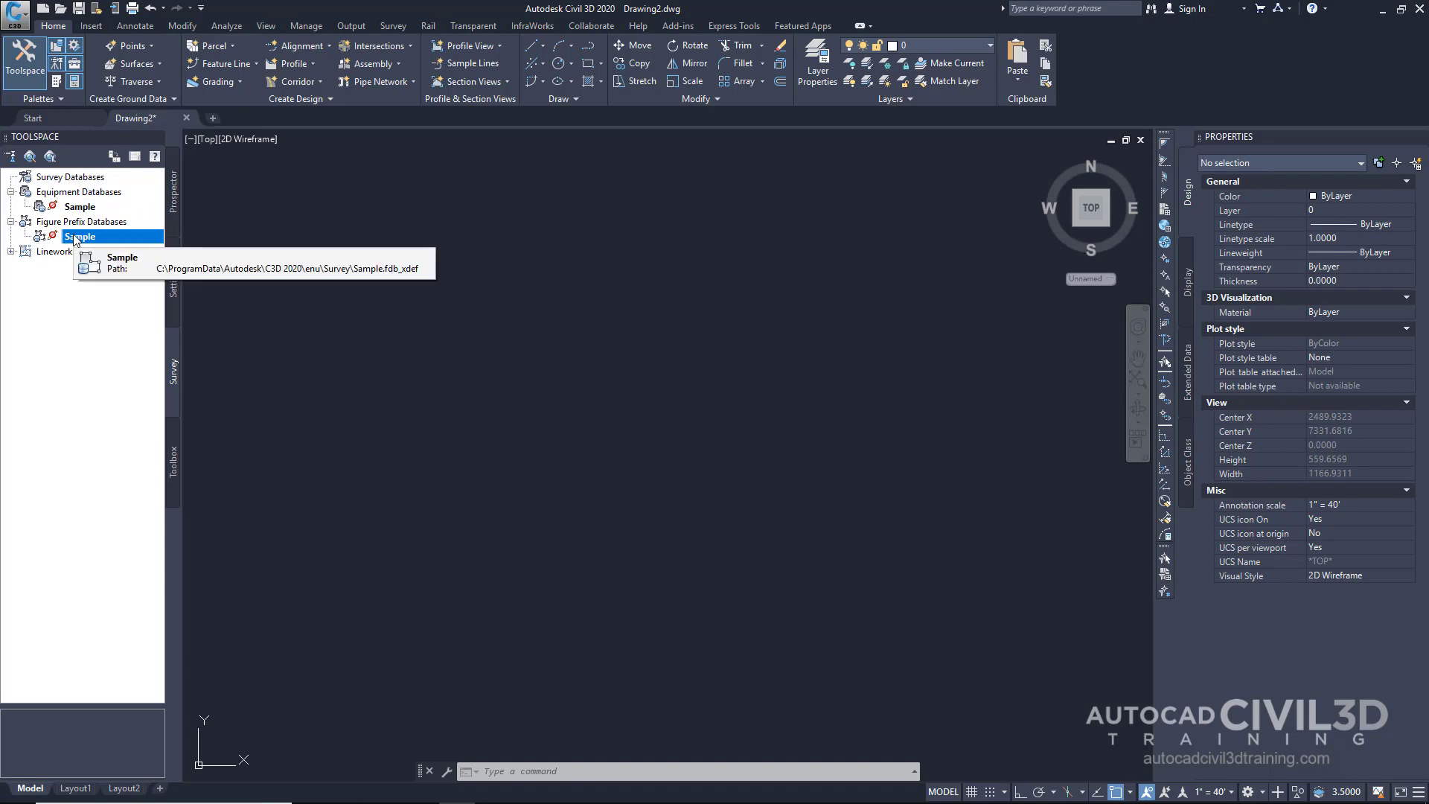
- Open the Sample figure prefix database manager, then cancel it without adding prefixes
{"action": "right_click", "coordinate": [81, 236]}
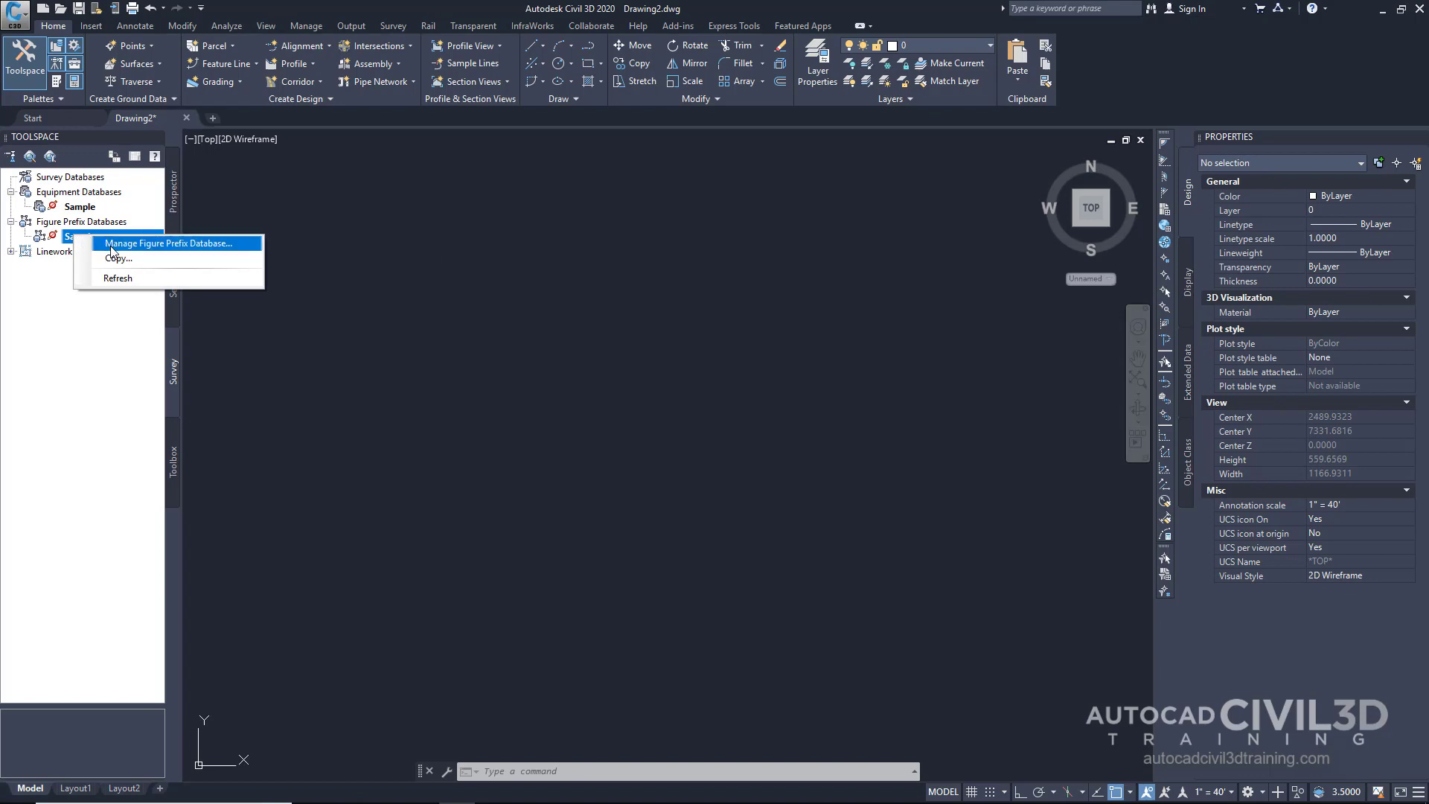
{"action": "left_click", "coordinate": [166, 242]}
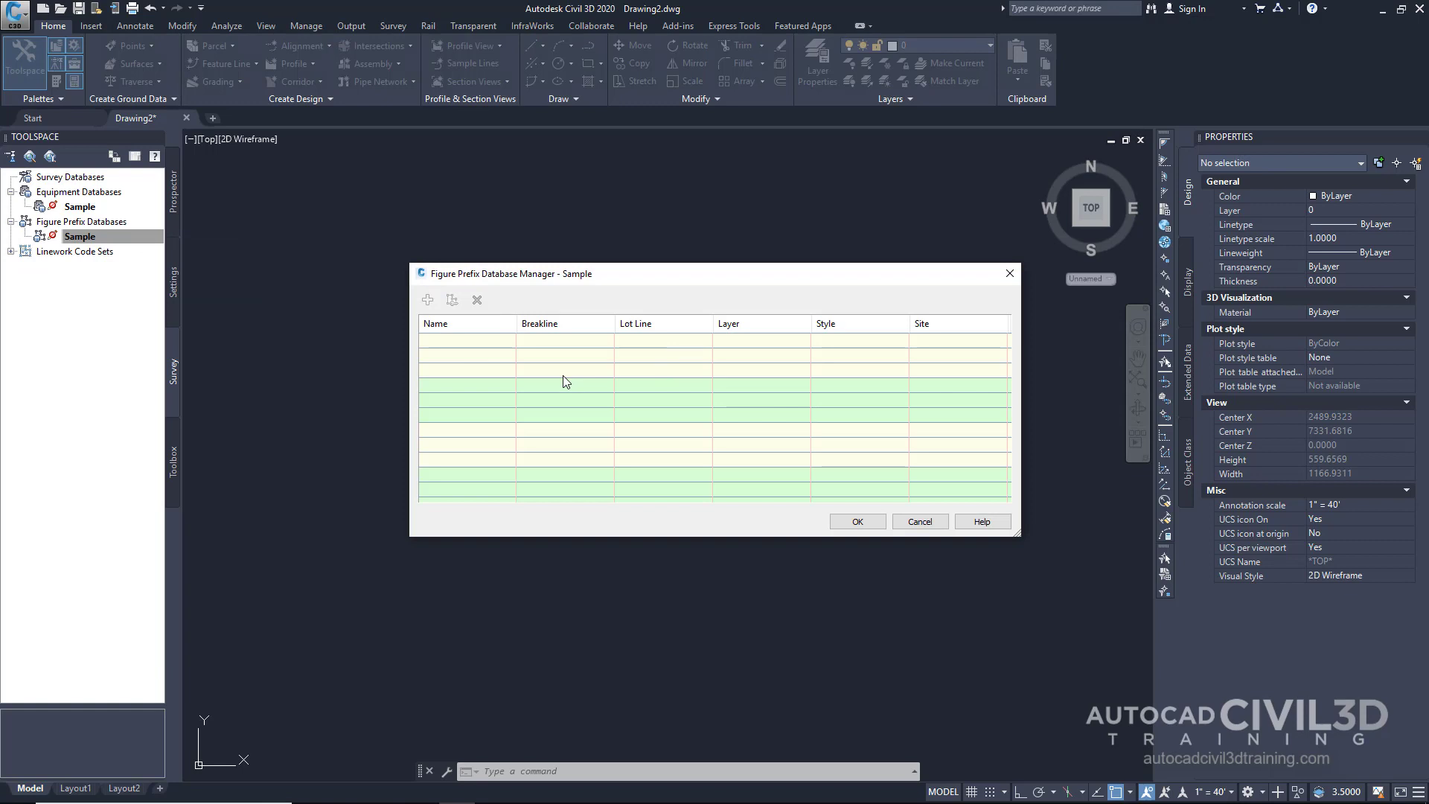
{"action": "mouse_move", "coordinate": [652, 323]}
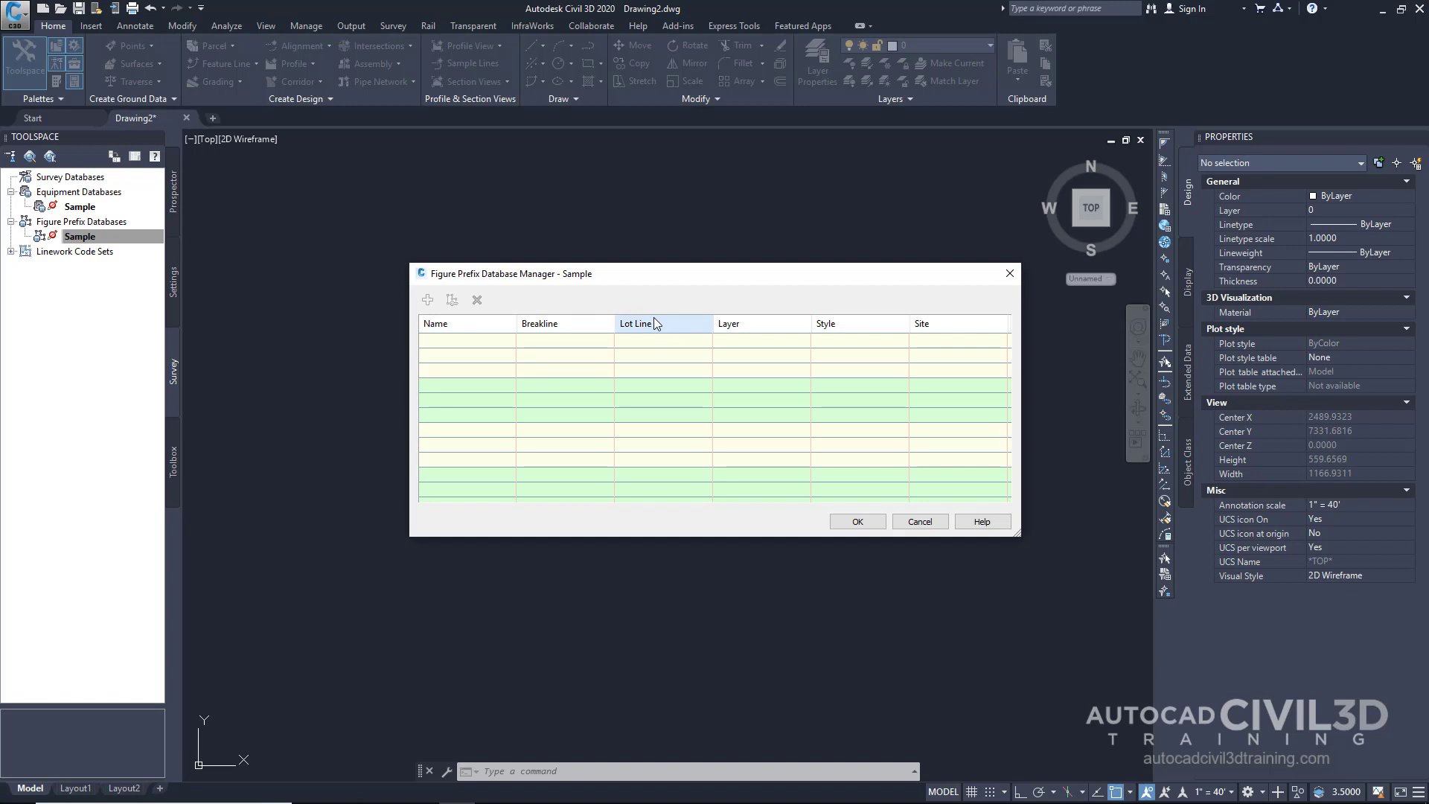
{"action": "mouse_move", "coordinate": [817, 397]}
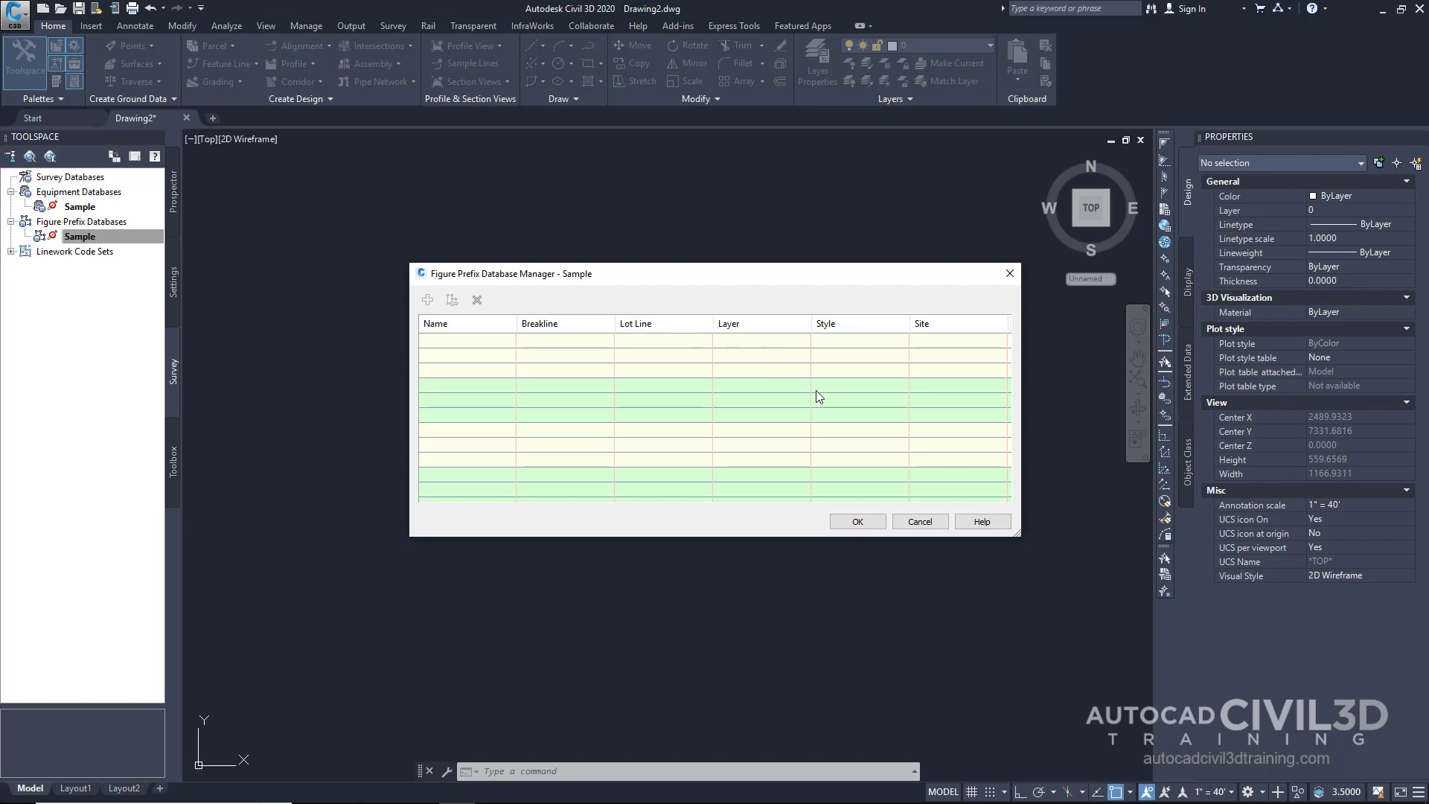
{"action": "left_click", "coordinate": [918, 521]}
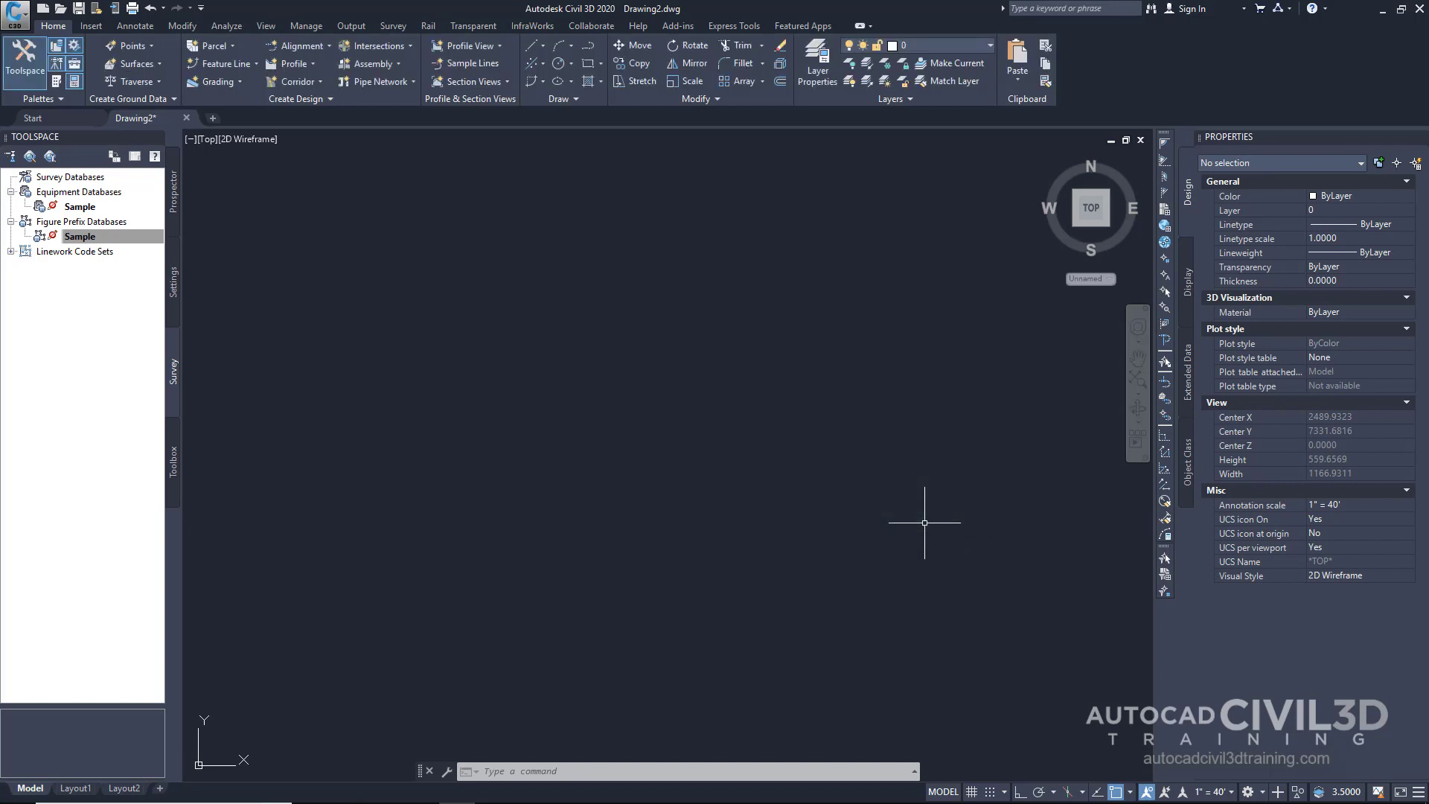
{"action": "mouse_move", "coordinate": [453, 362]}
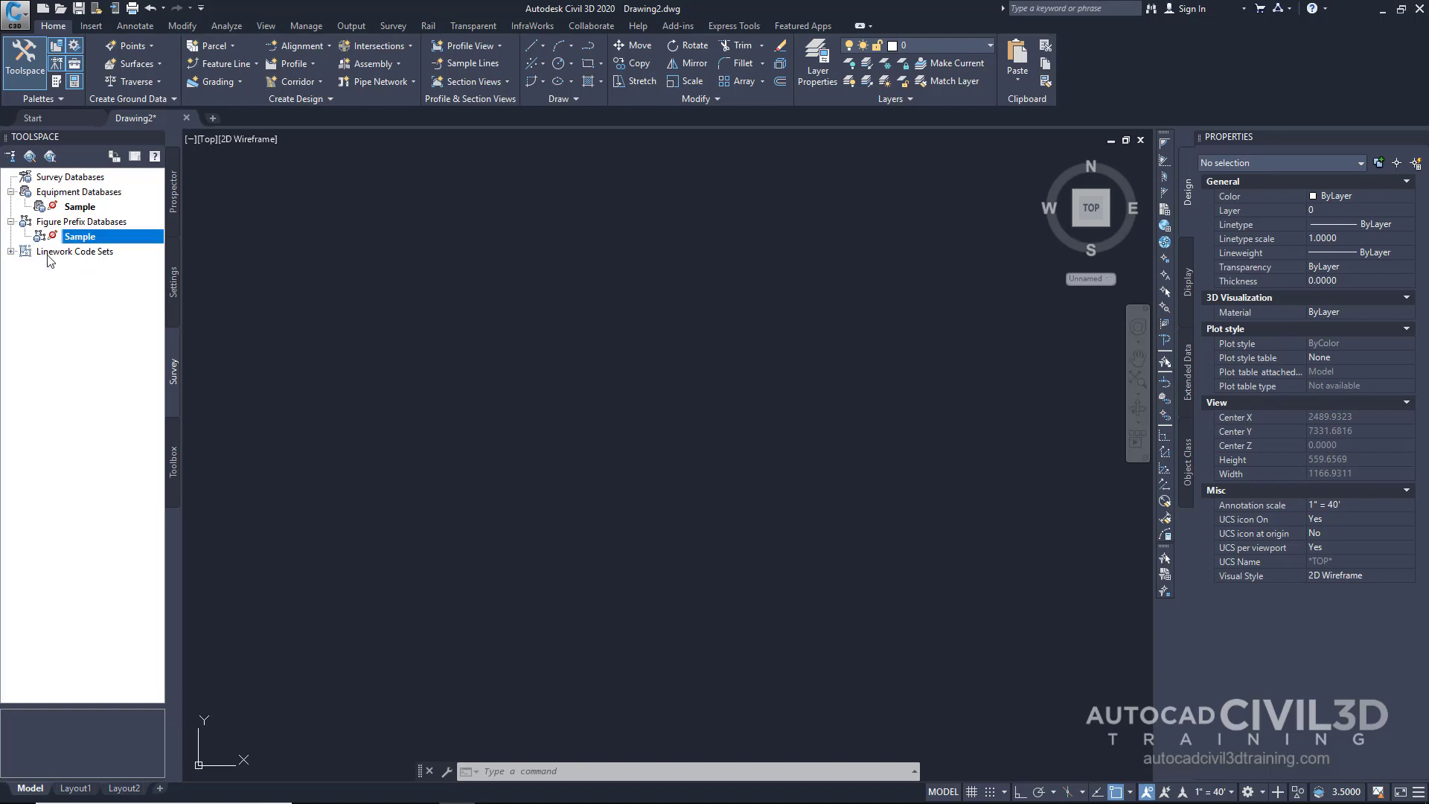
- Expand Linework Code Sets and bring up the Sample code set's context menu
{"action": "left_click", "coordinate": [75, 251]}
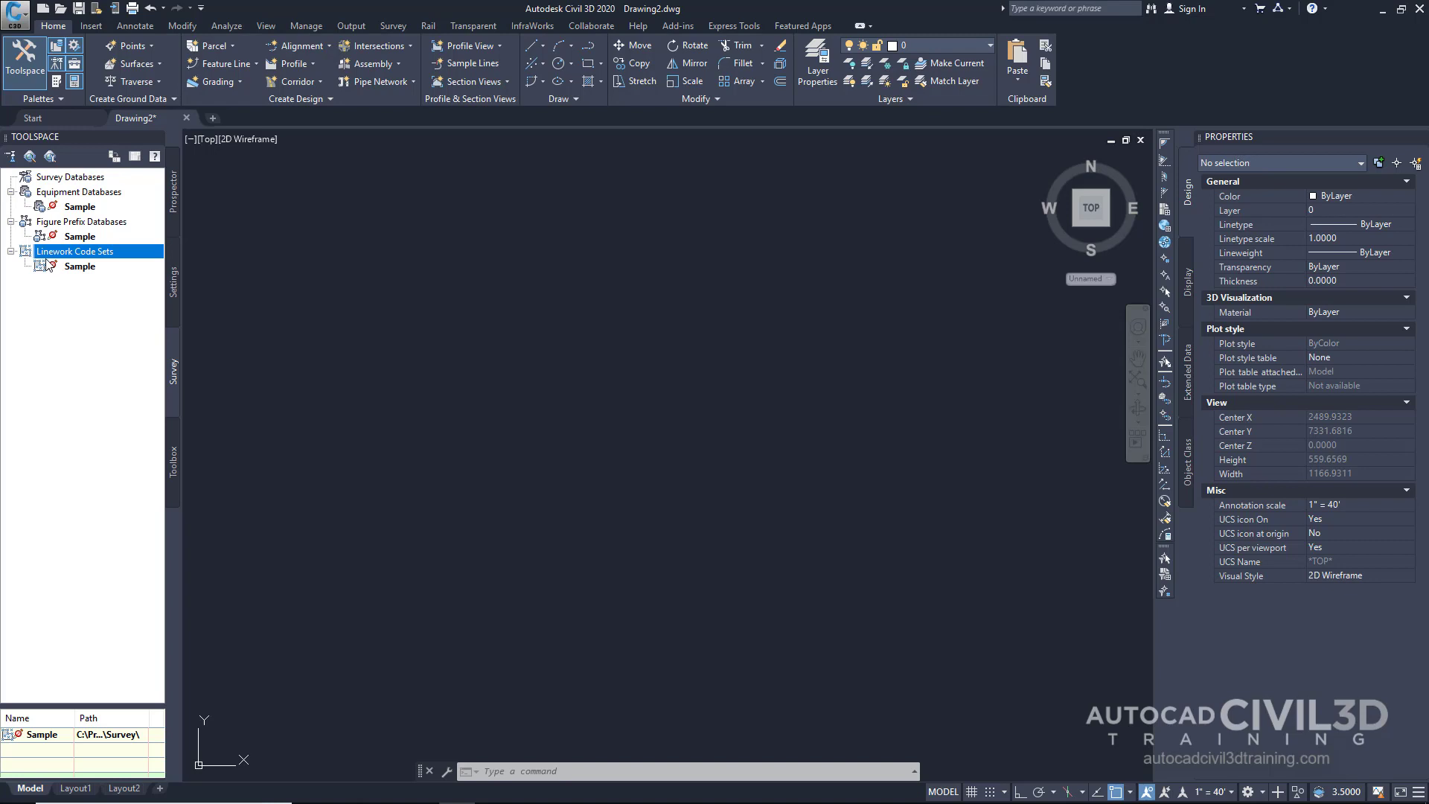
{"action": "mouse_move", "coordinate": [44, 271]}
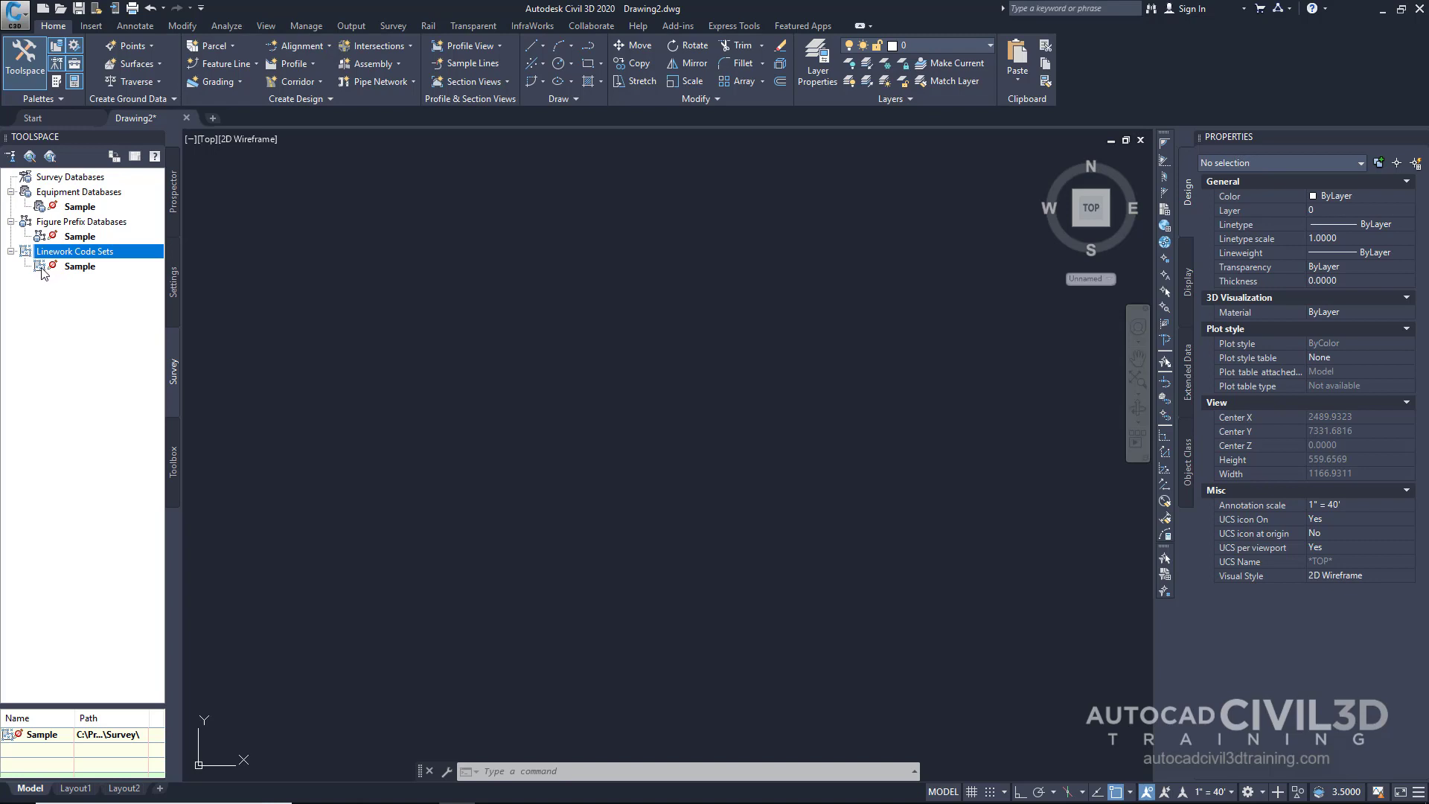
{"action": "mouse_move", "coordinate": [81, 267]}
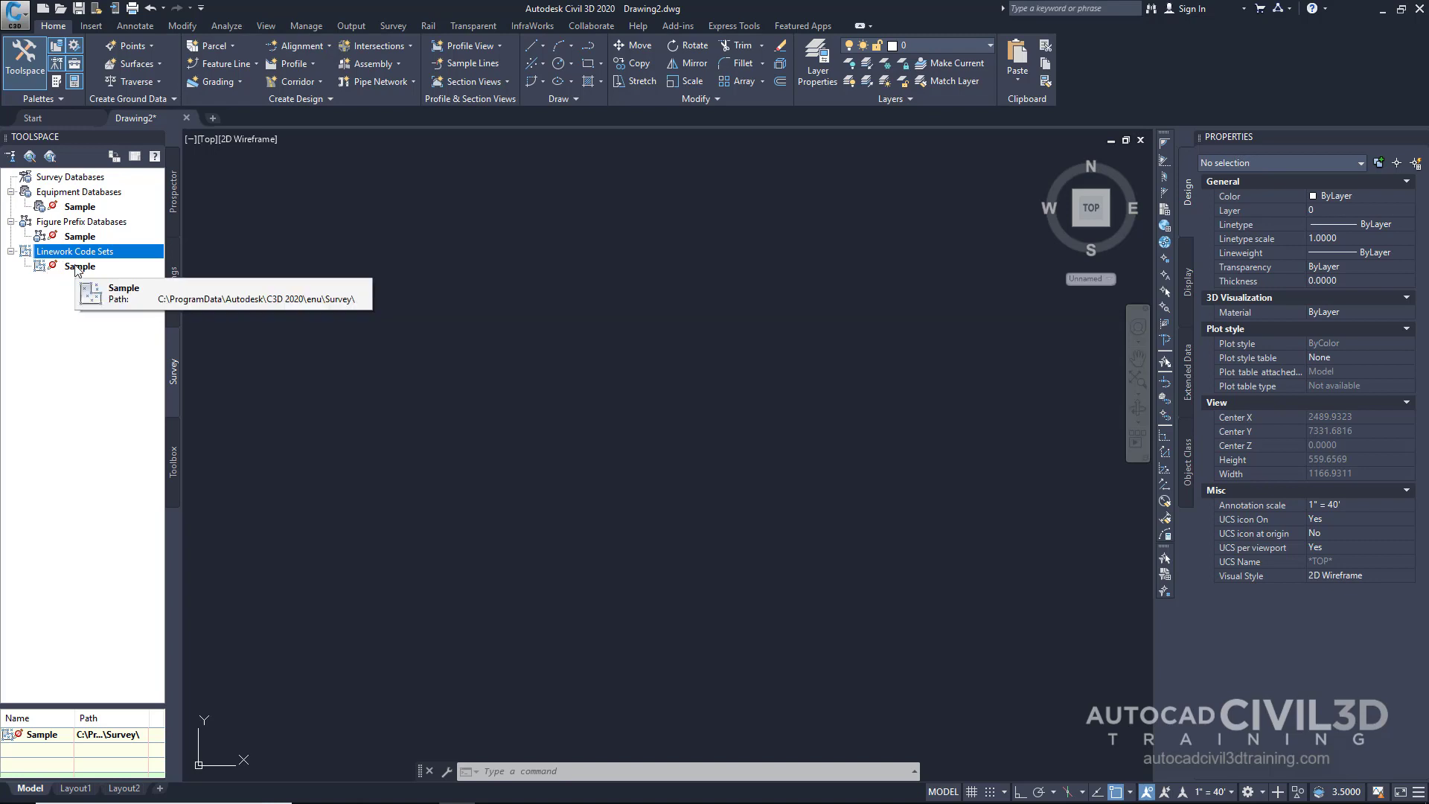
{"action": "right_click", "coordinate": [81, 266]}
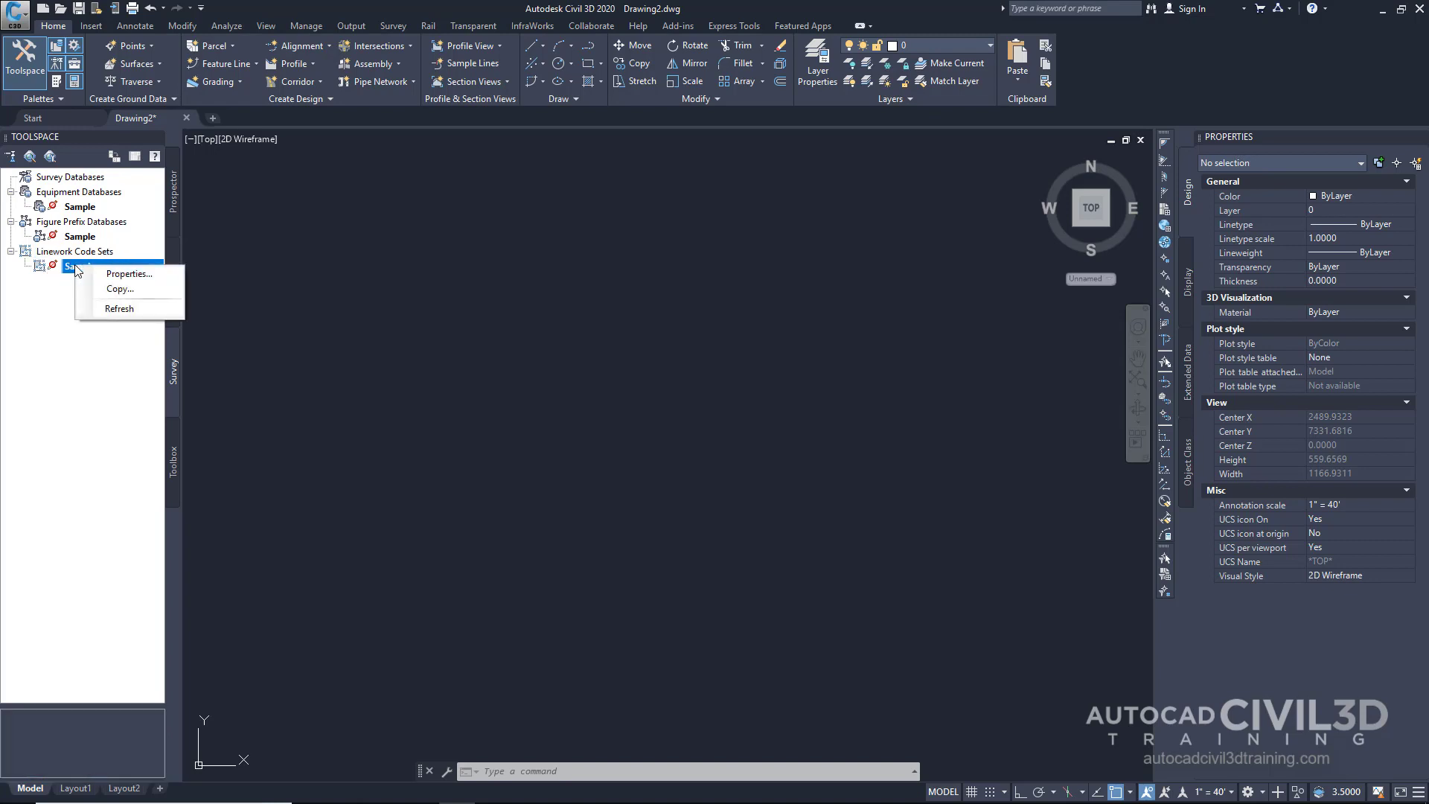
- Open Sample's Properties and scroll through its coding methods, special, line and curve codes
{"action": "left_click", "coordinate": [129, 273]}
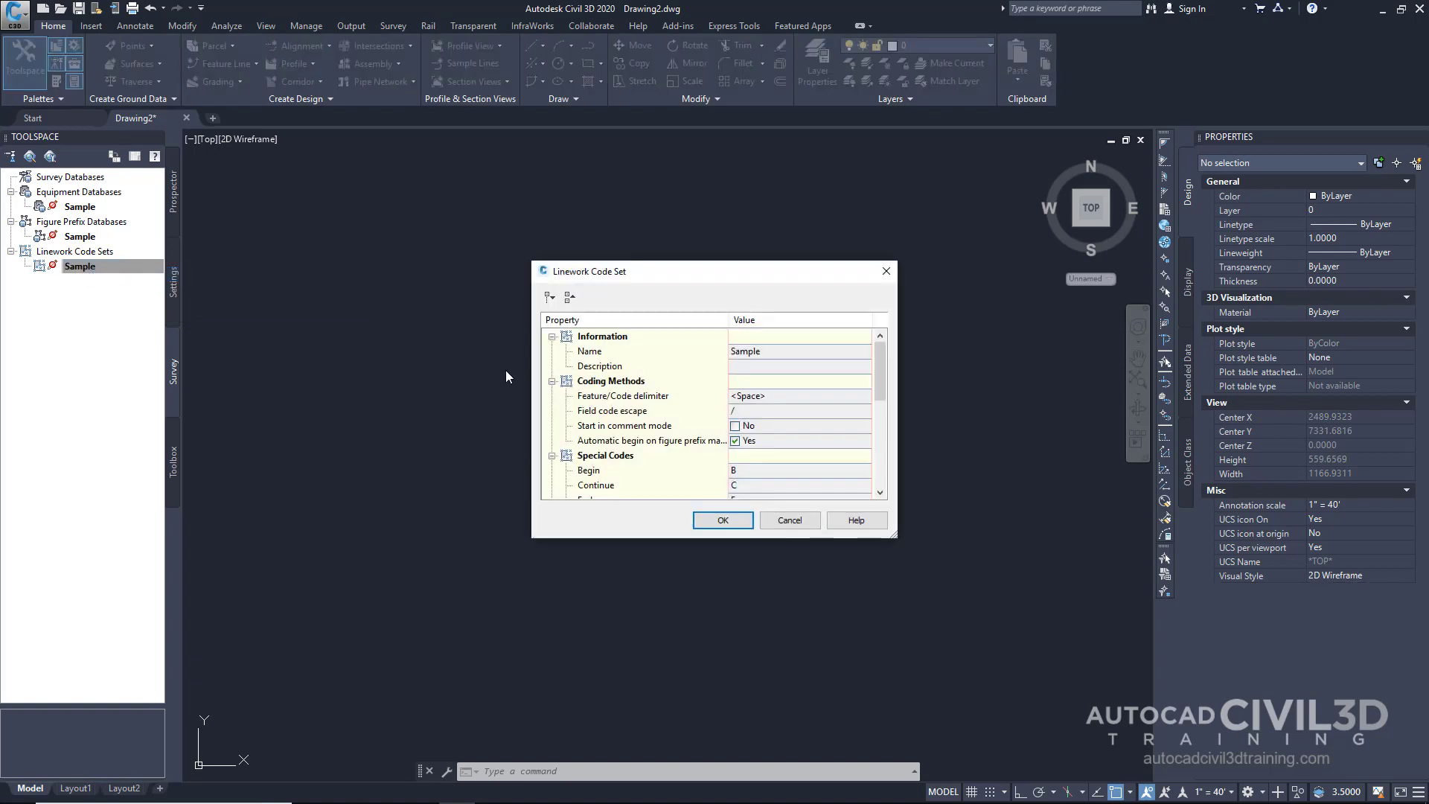
{"action": "mouse_move", "coordinate": [531, 373]}
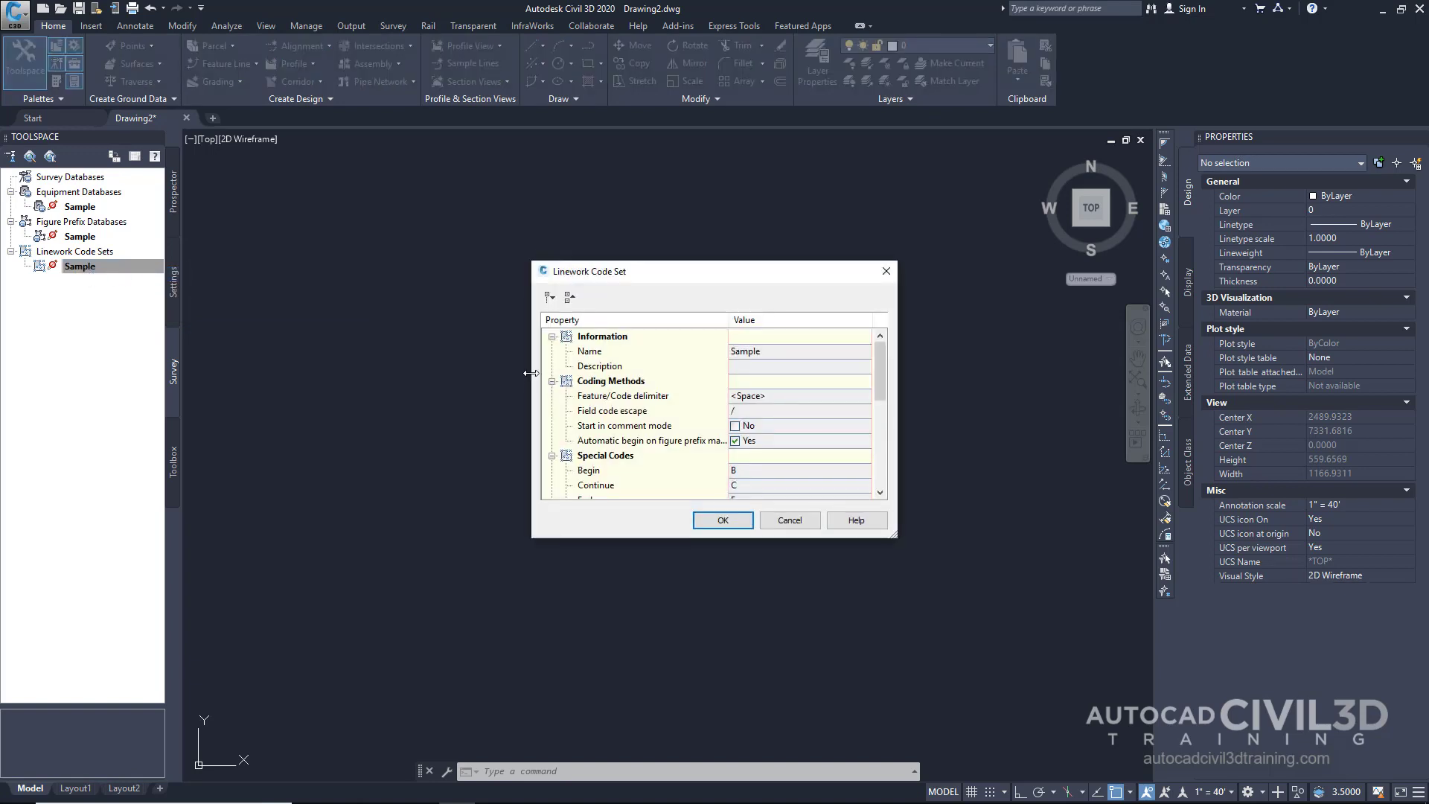
{"action": "scroll", "scroll_direction": "down", "scroll_amount": 3}
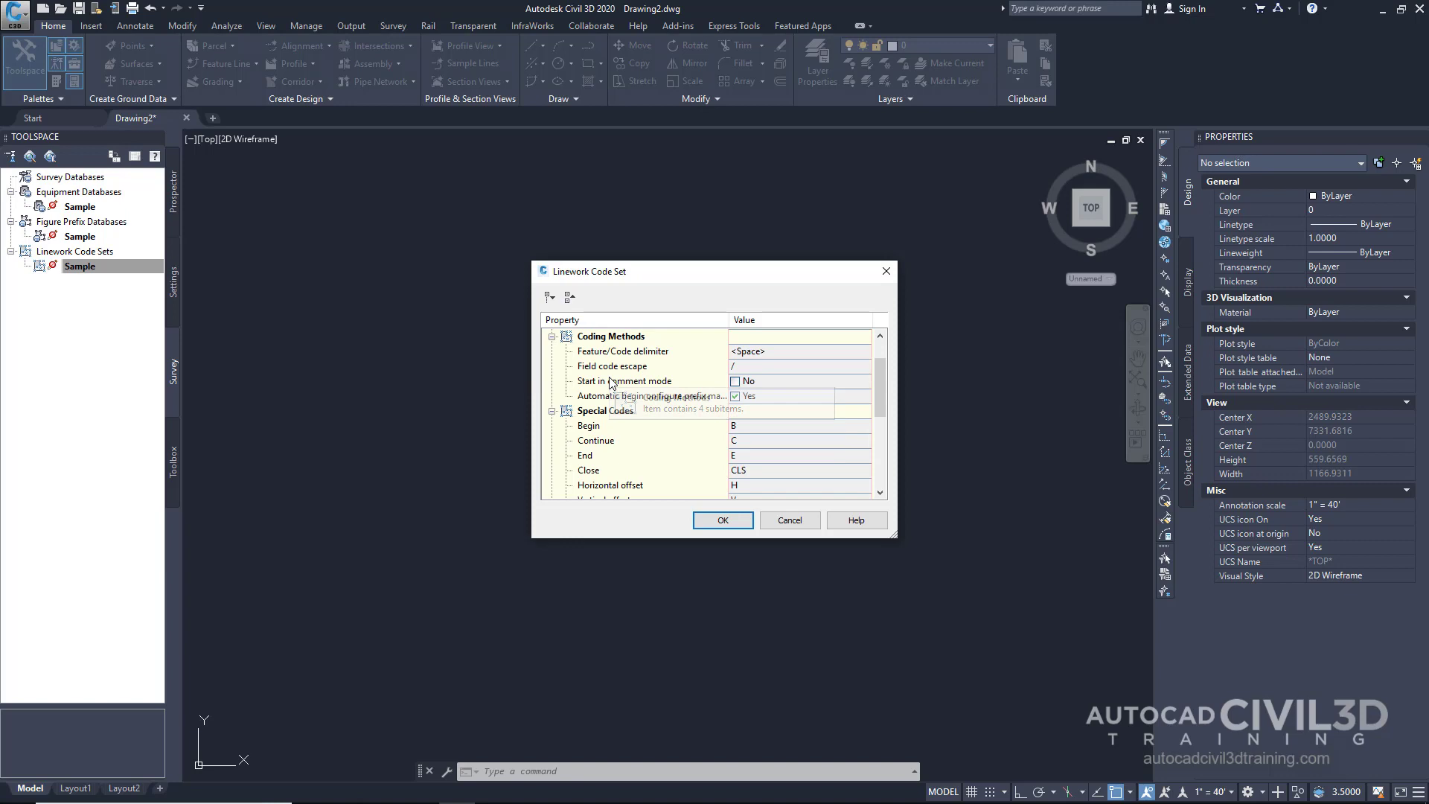
{"action": "scroll", "scroll_direction": "down", "scroll_amount": 3}
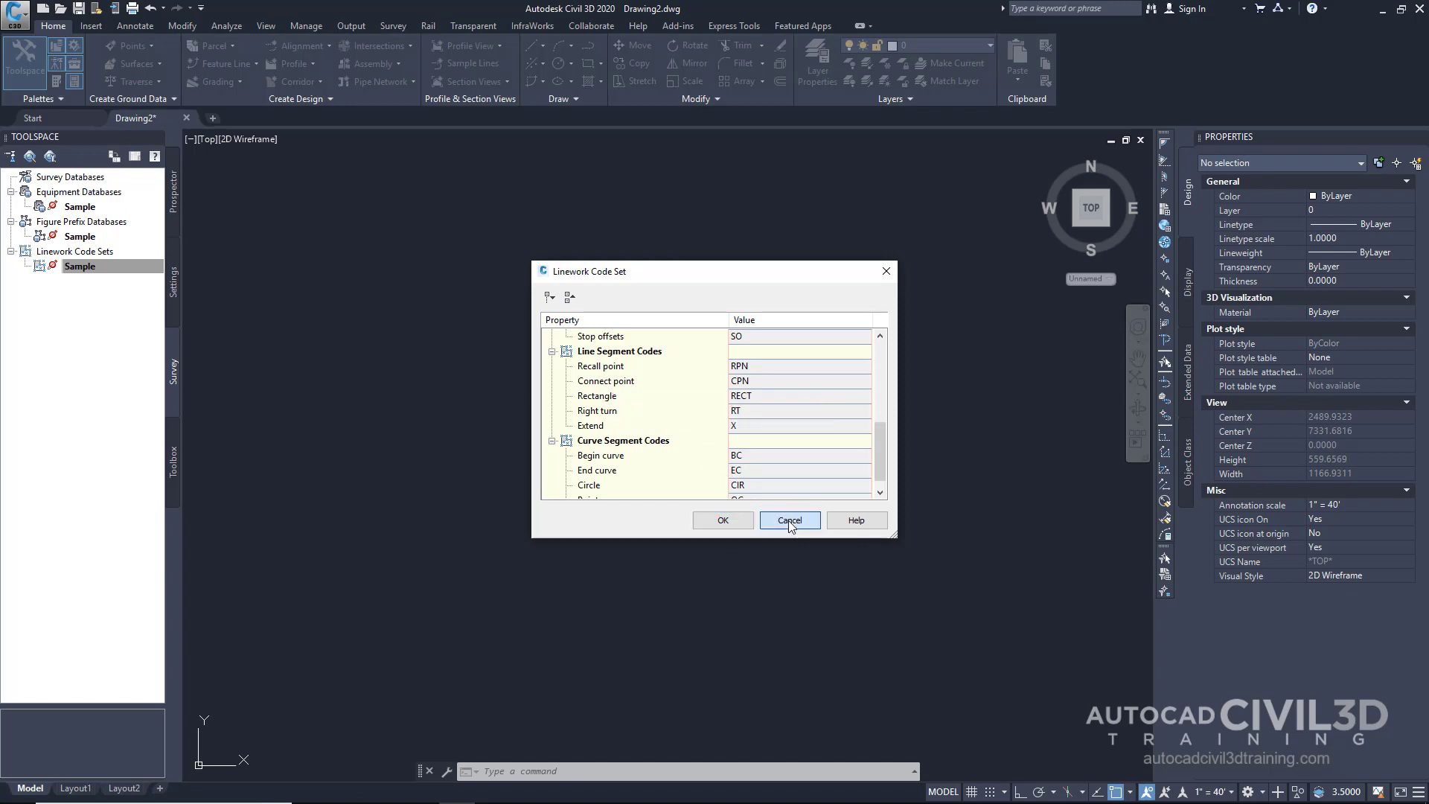
- Cancel the Linework Code Set properties and reselect the Sample code set
{"action": "left_click", "coordinate": [789, 519]}
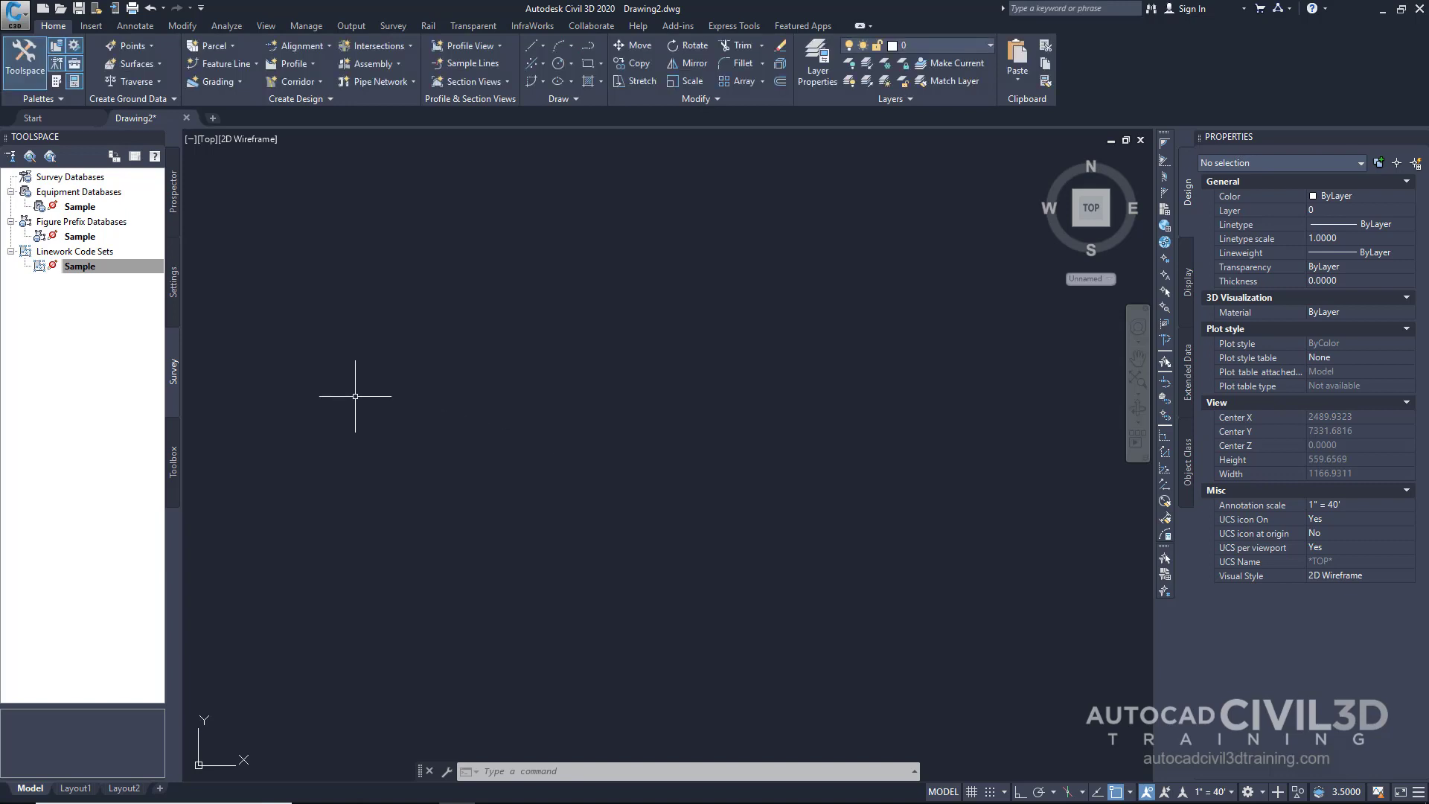
{"action": "left_click", "coordinate": [81, 265]}
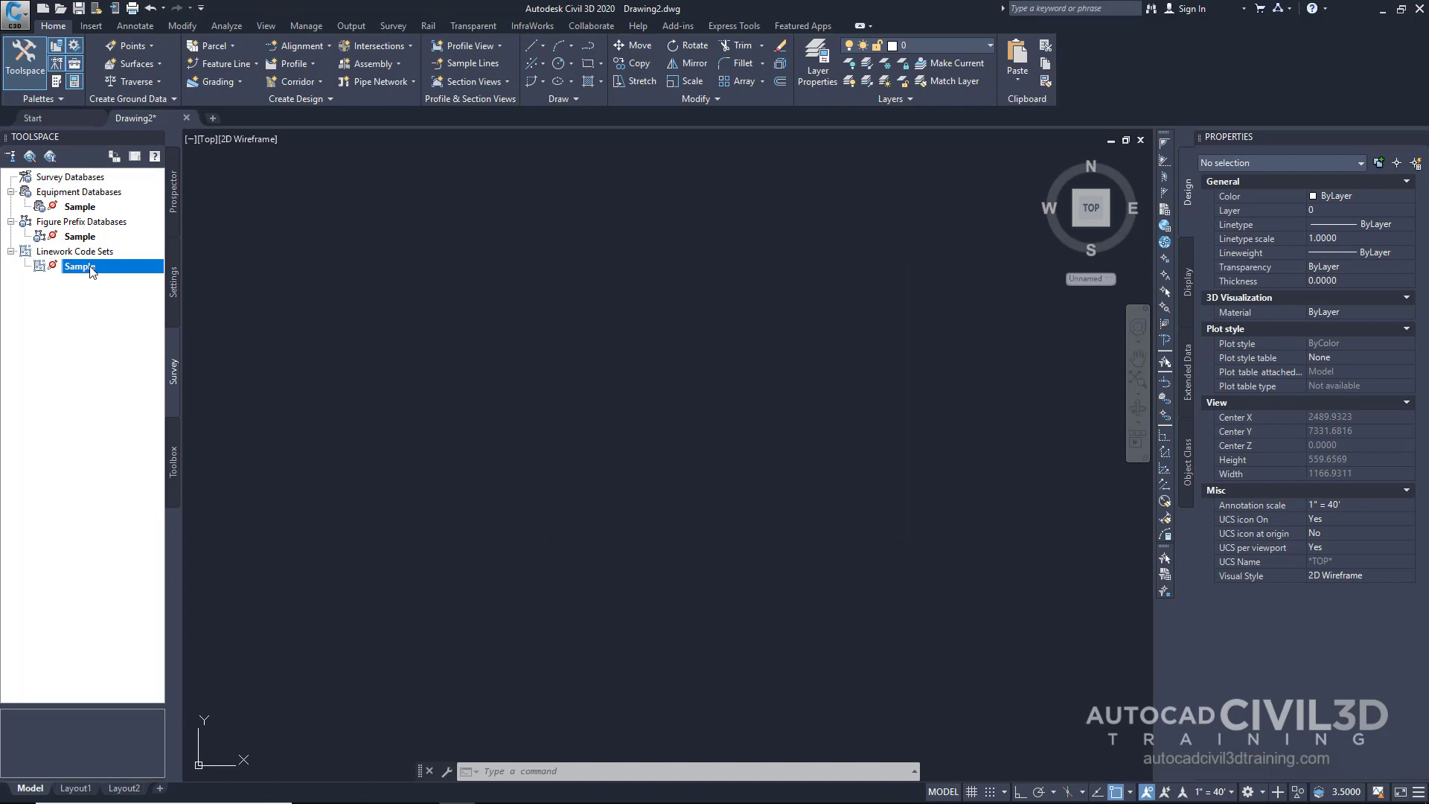
{"action": "mouse_move", "coordinate": [80, 267]}
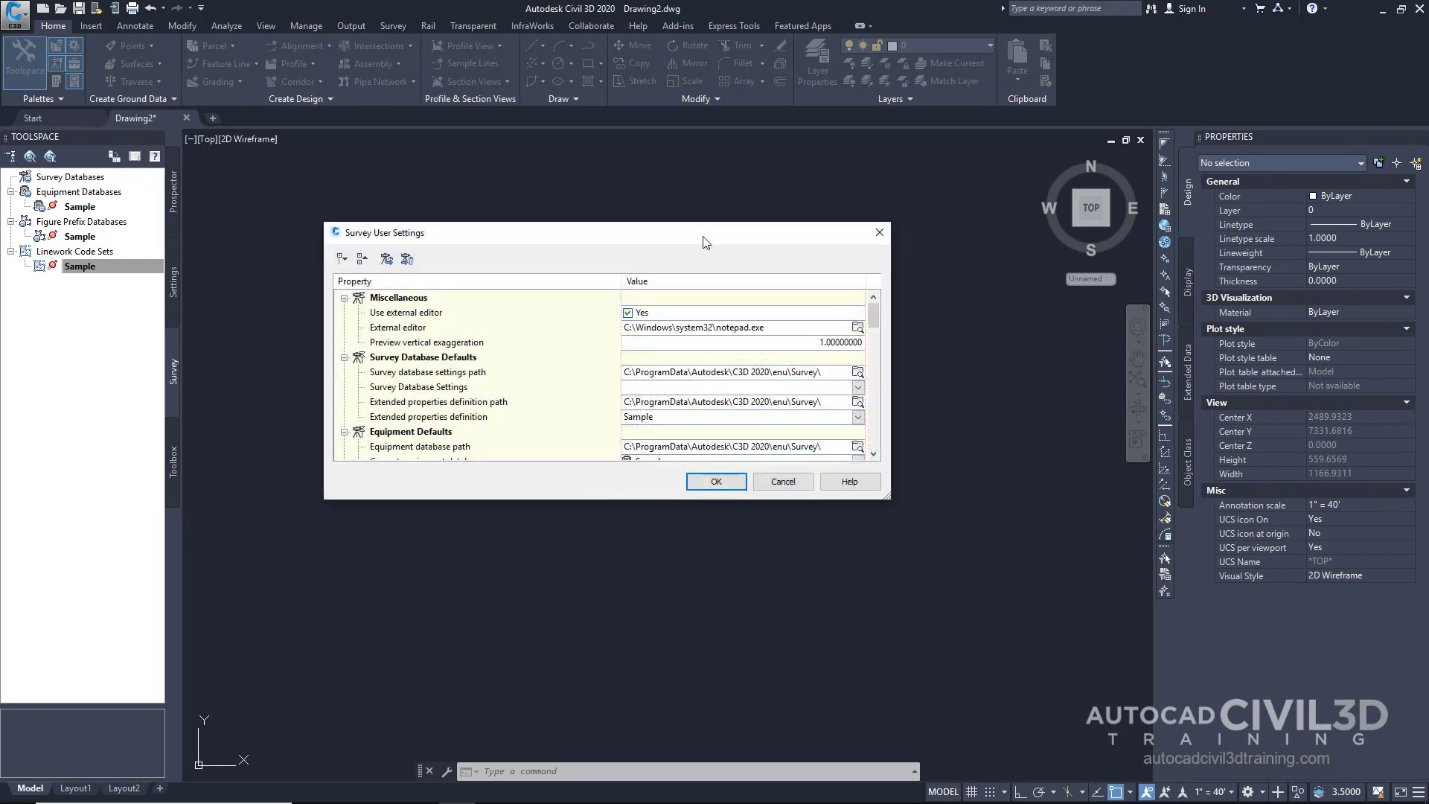
{"action": "scroll", "scroll_direction": "down", "scroll_amount": 3}
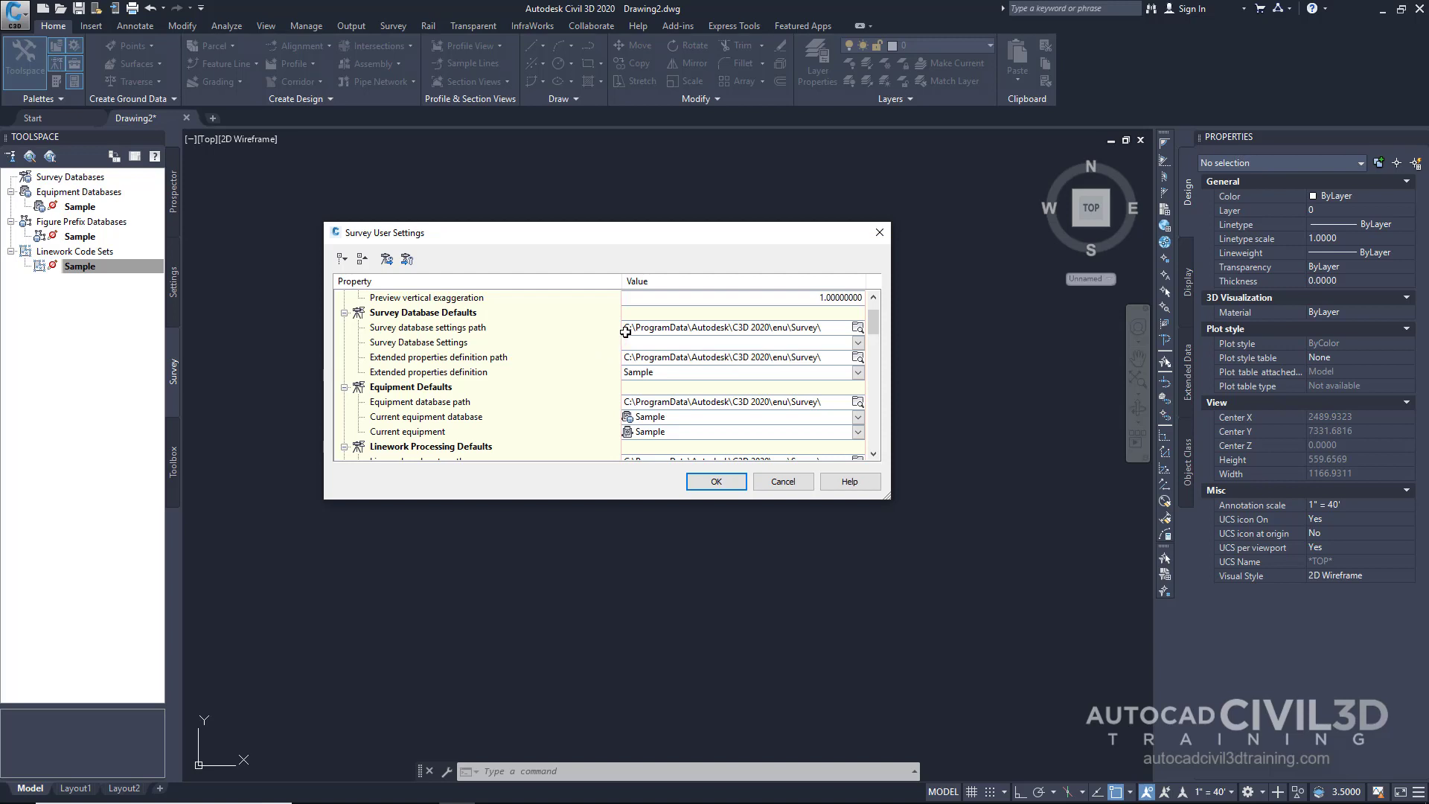
{"action": "mouse_move", "coordinate": [445, 329]}
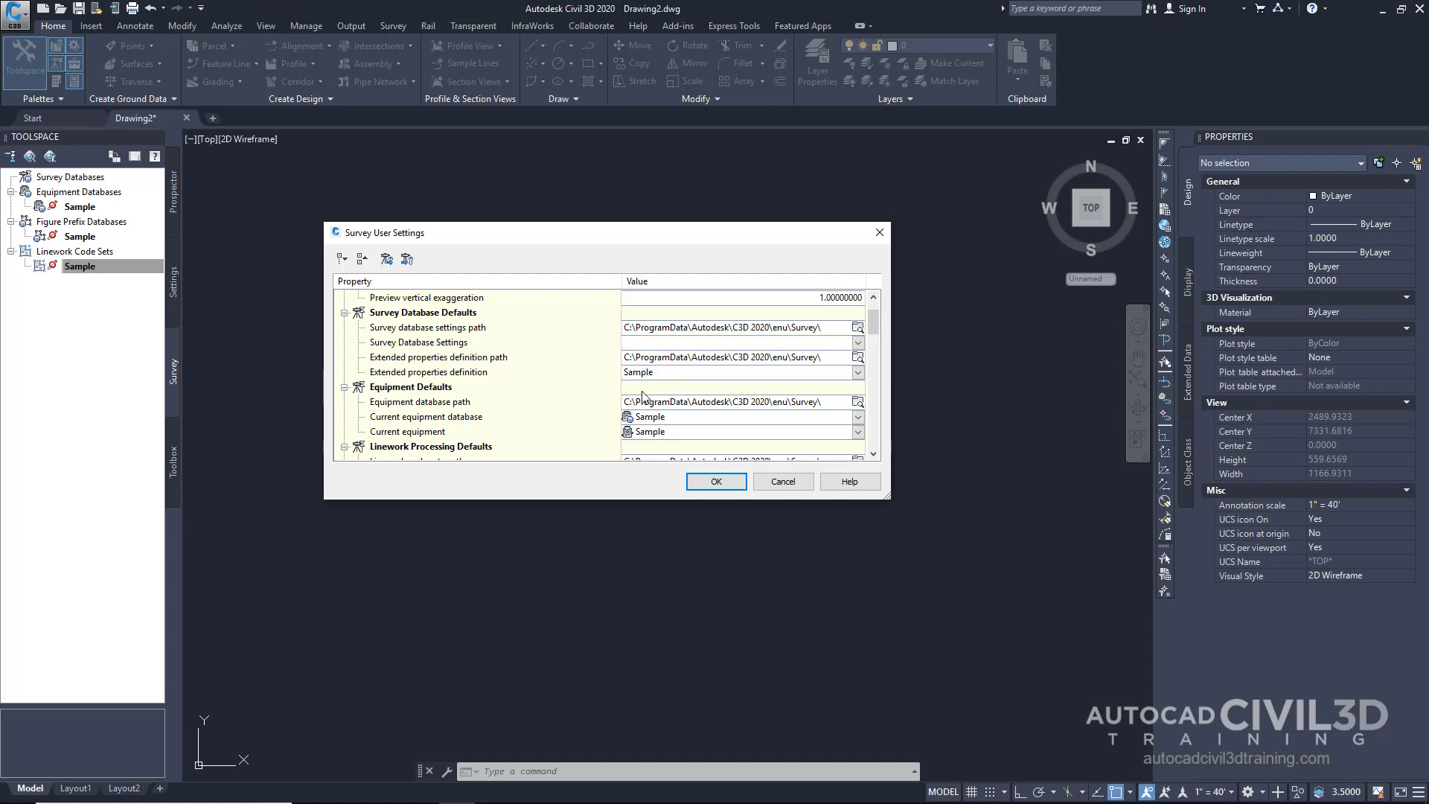
{"action": "scroll", "scroll_direction": "down", "scroll_amount": 3}
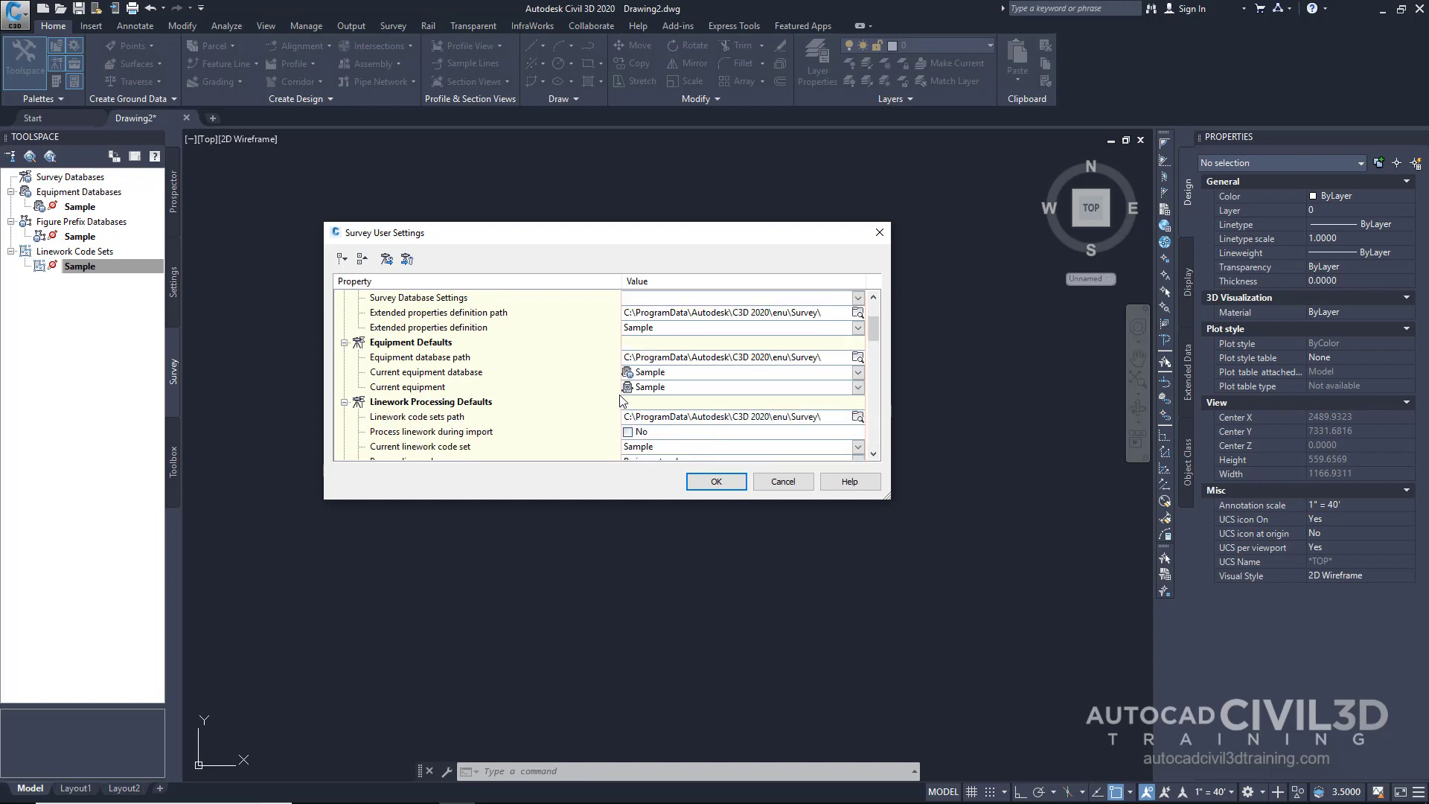
{"action": "scroll", "scroll_direction": "down", "scroll_amount": 3}
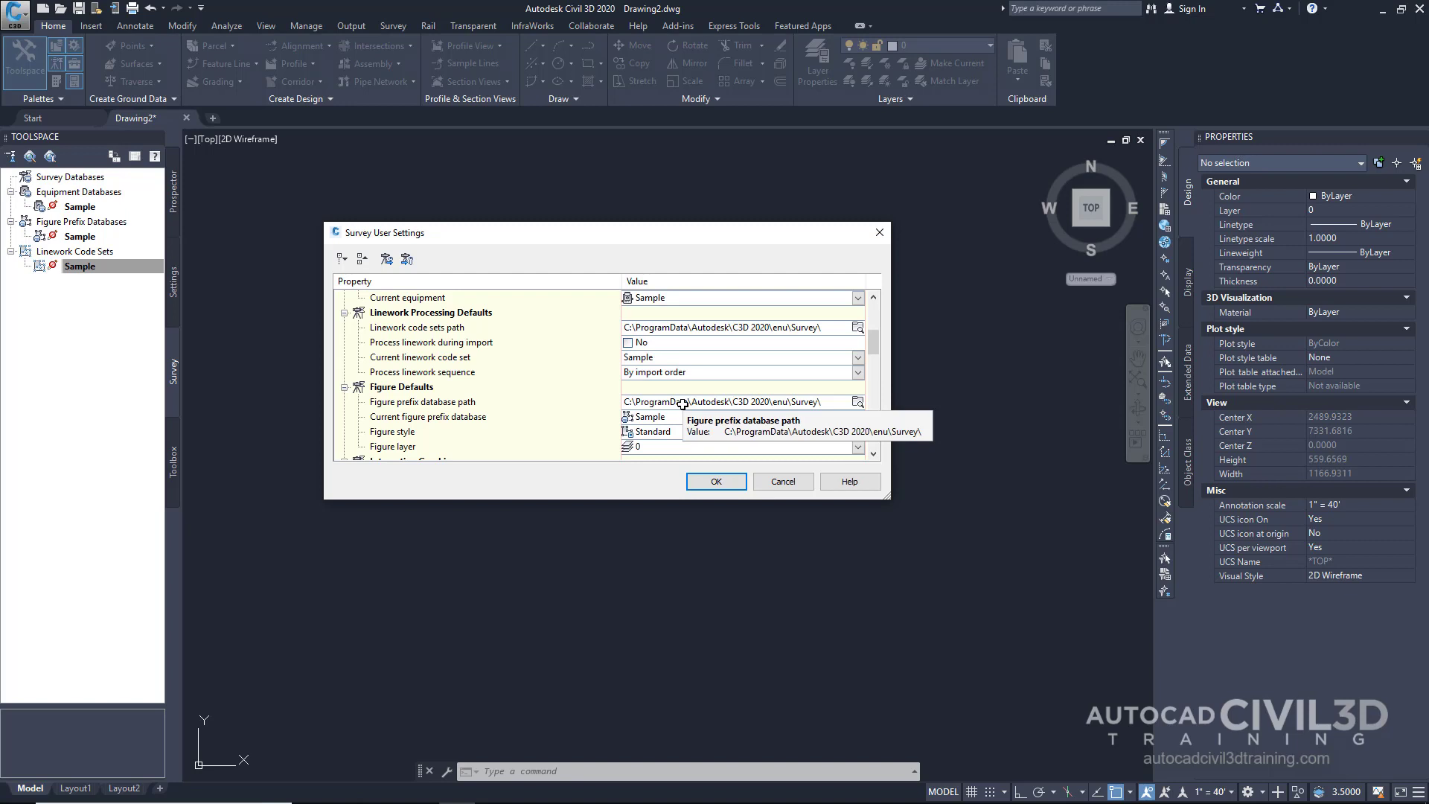
{"action": "mouse_move", "coordinate": [686, 417]}
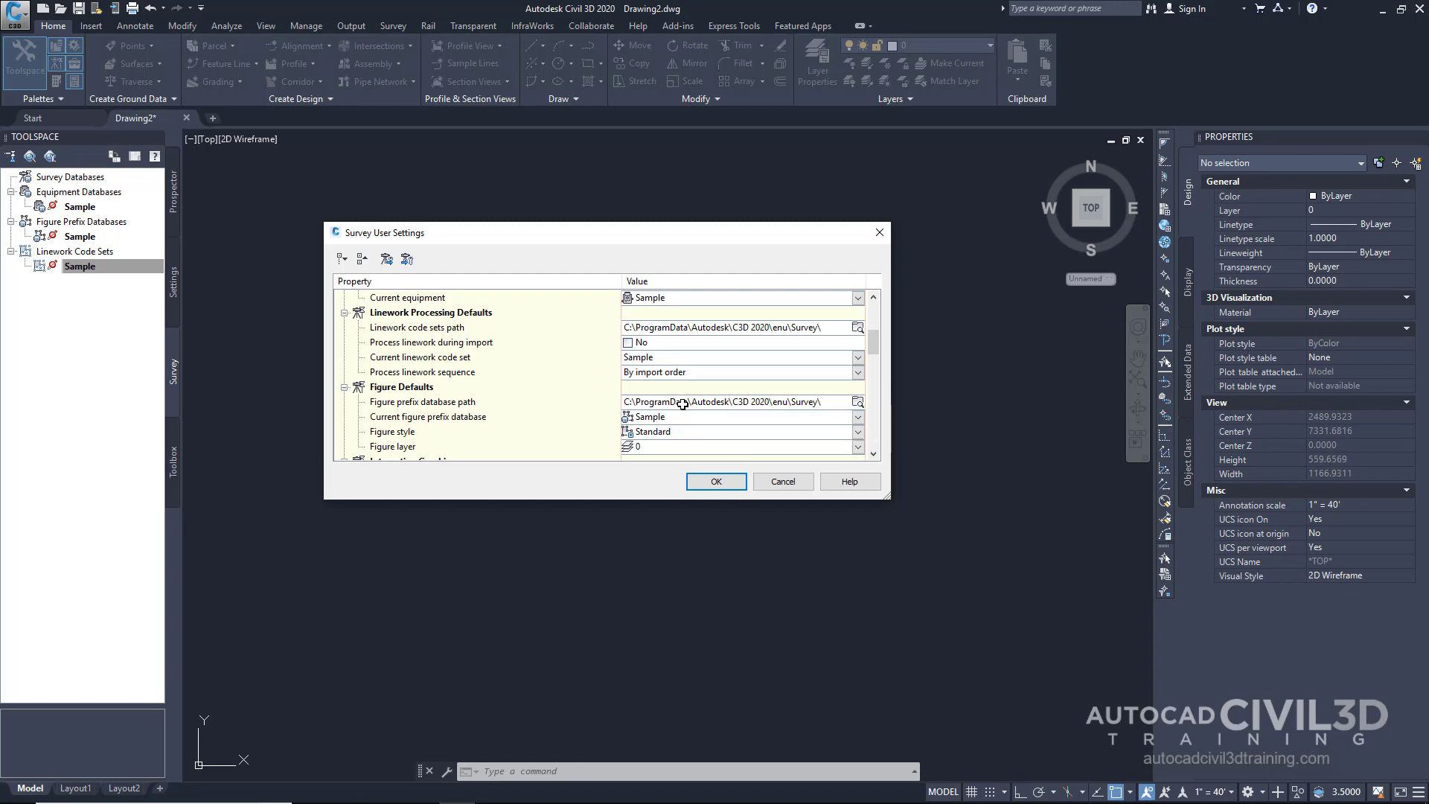